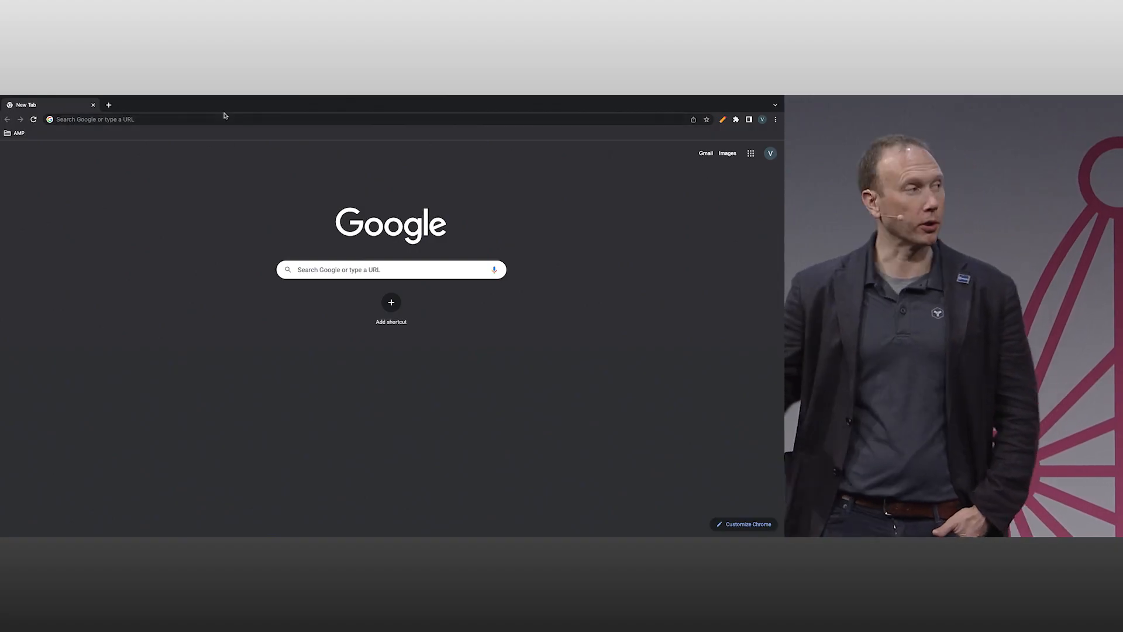
Go to marketplace.socotra.com and scroll through the apps catalogue
click(222, 119)
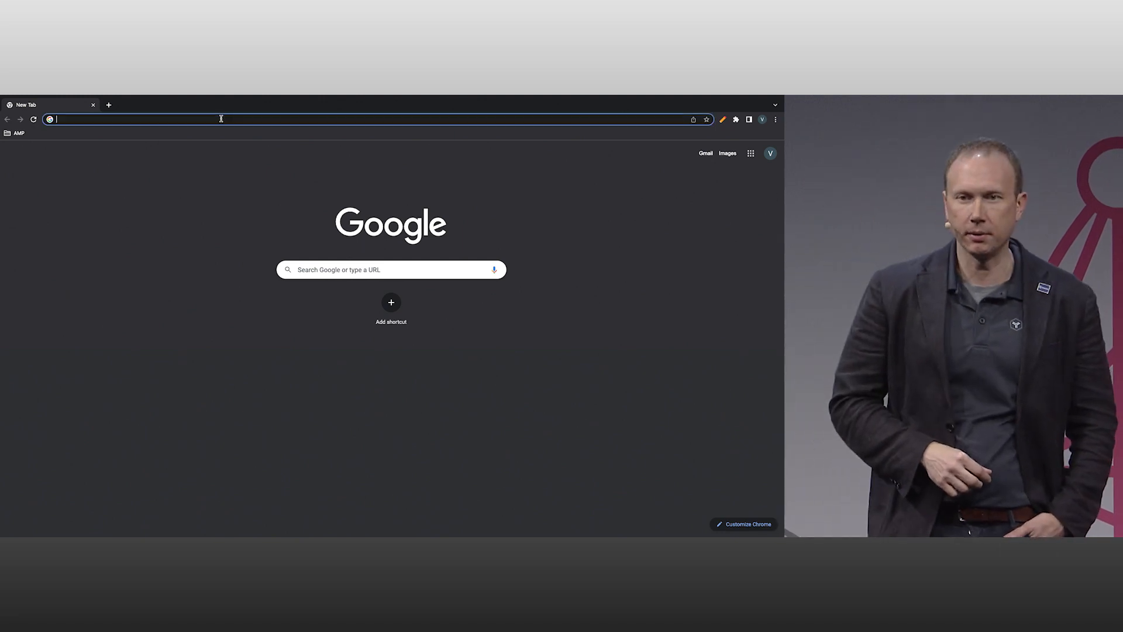
text(marketplace.socotra.com)
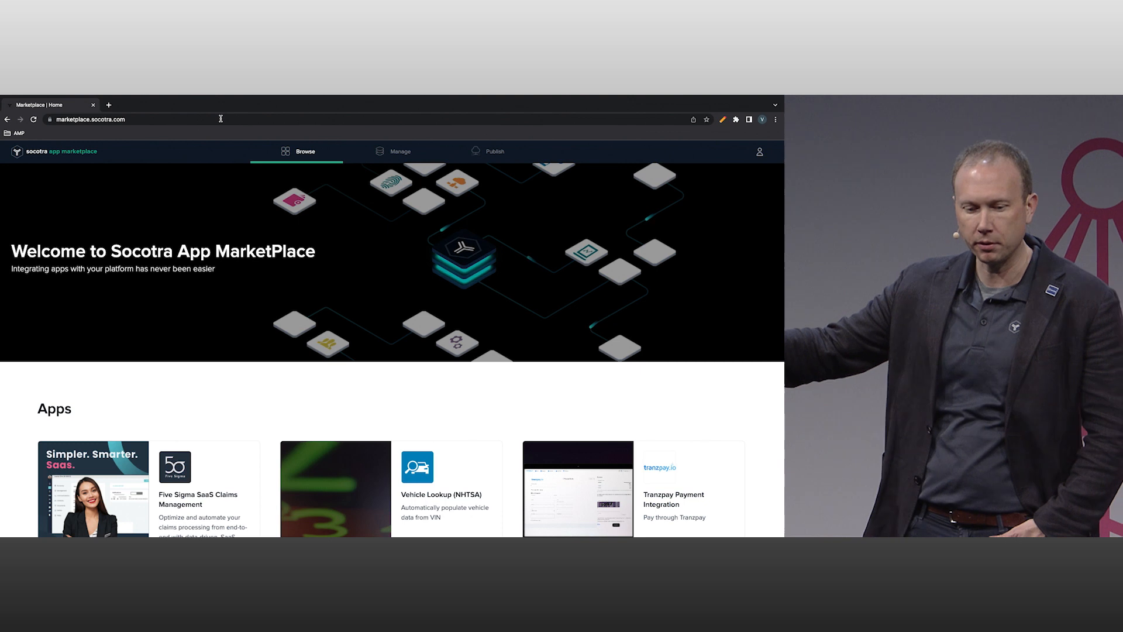
scroll(down, 3)
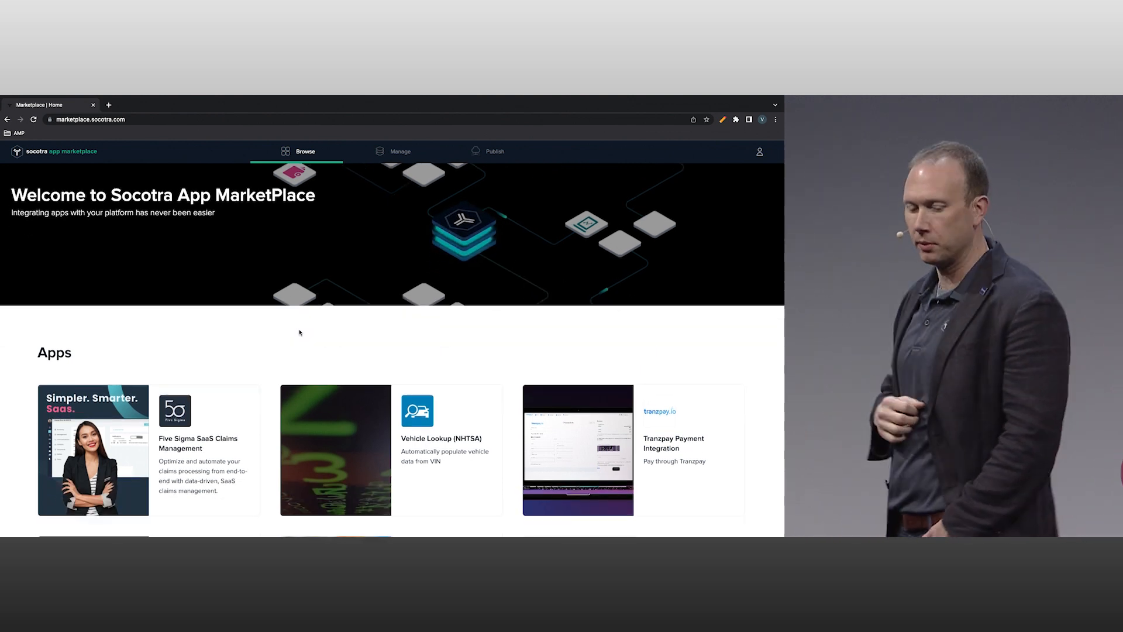
scroll(down, 3)
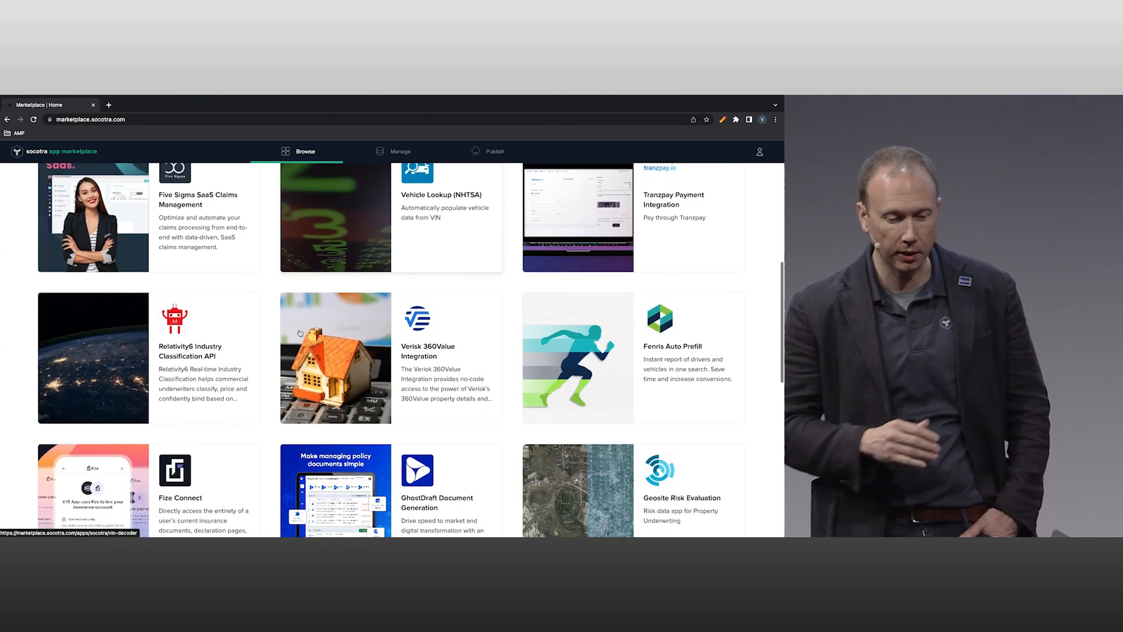
scroll(down, 3)
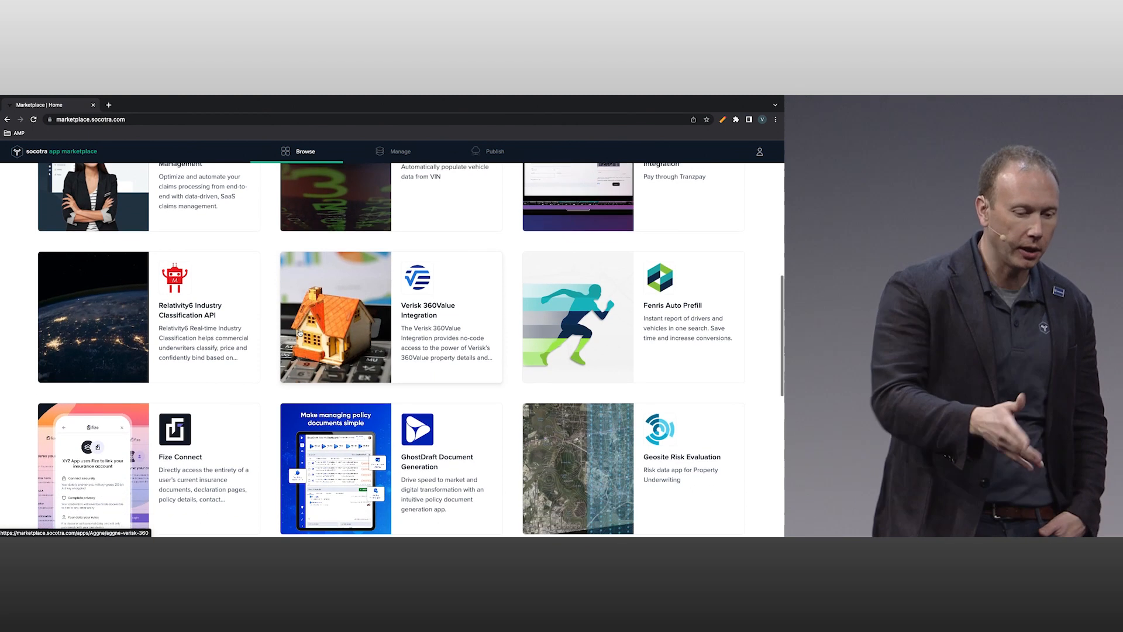
scroll(down, 3)
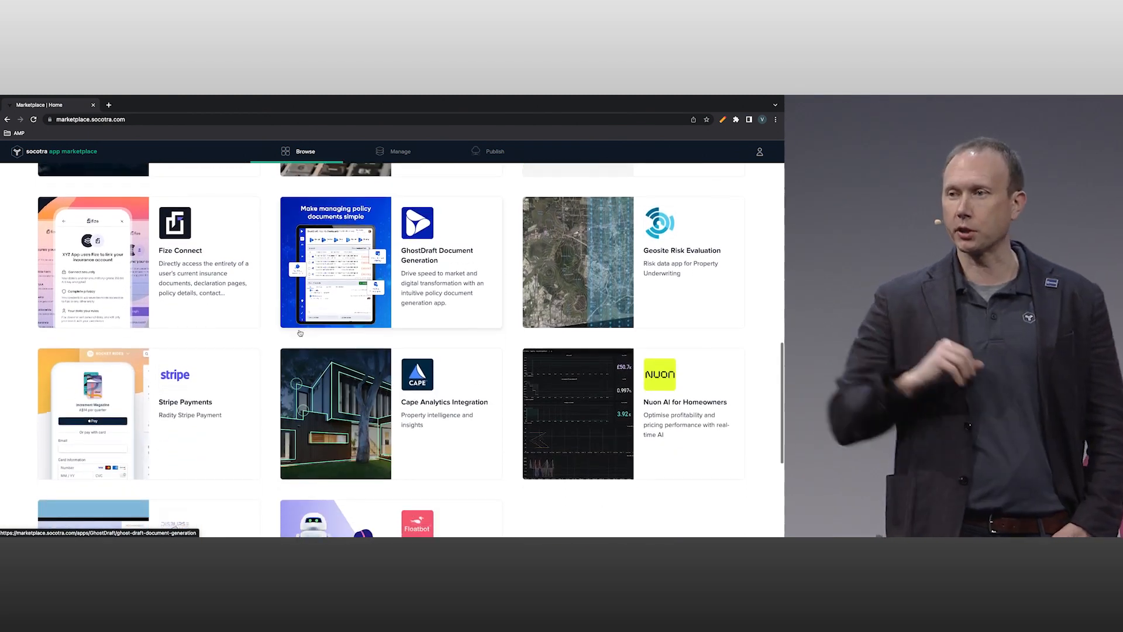
scroll(up, 3)
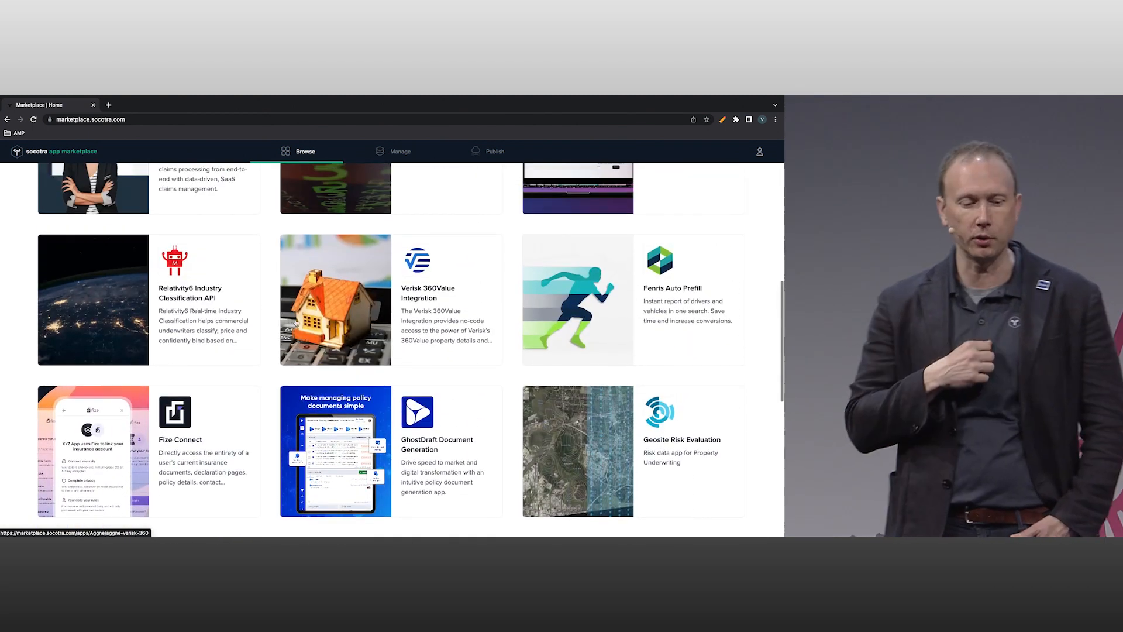
scroll(up, 3)
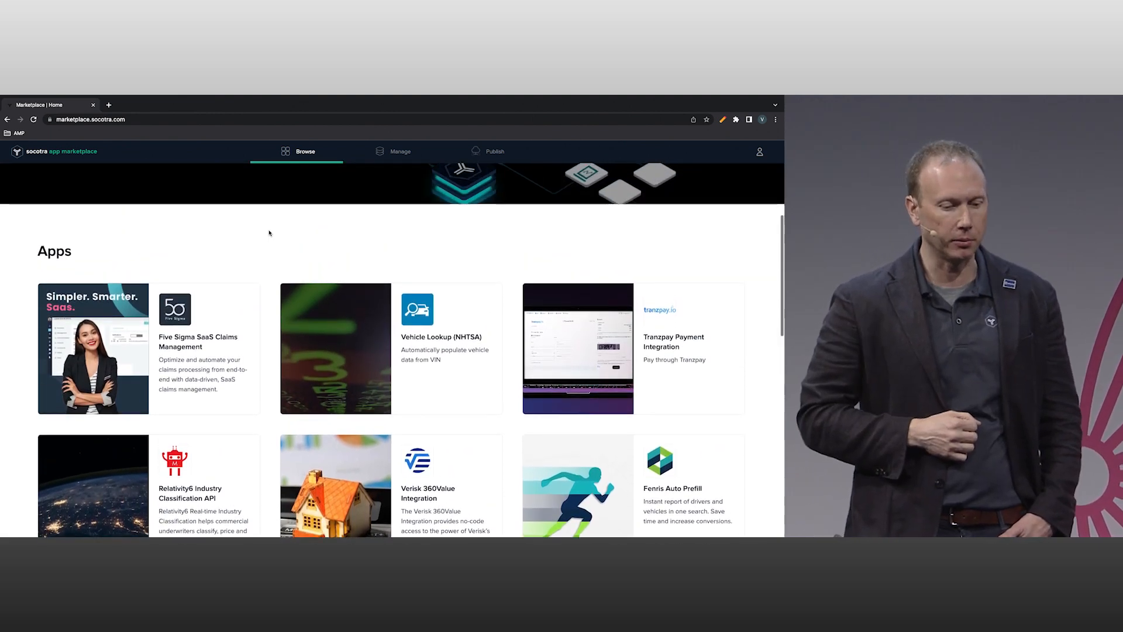
scroll(up, 3)
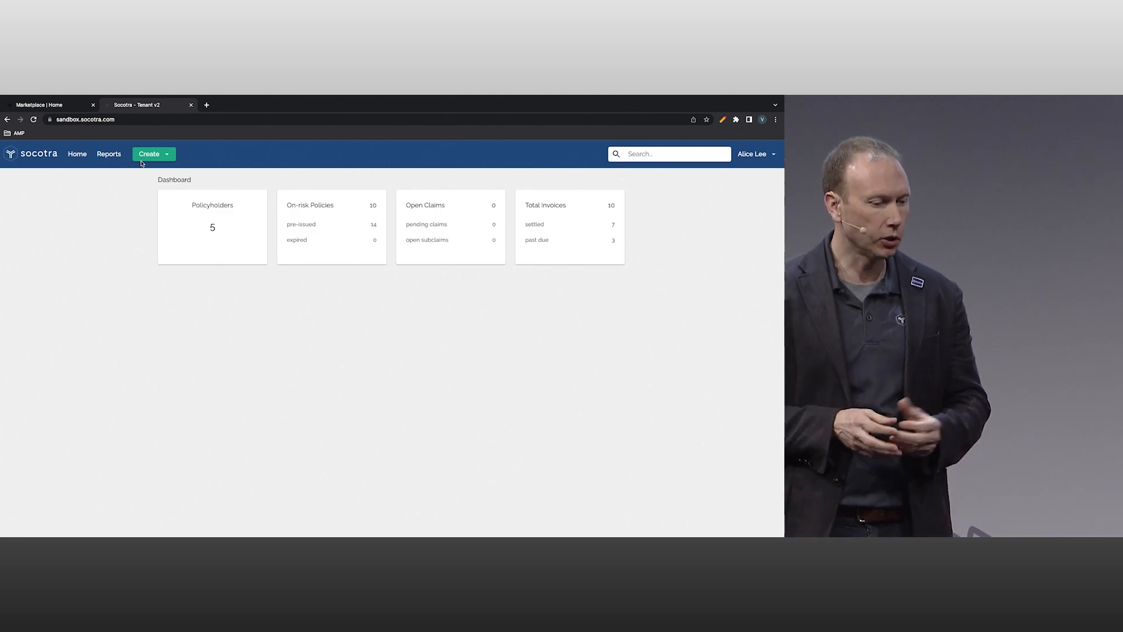
click(149, 153)
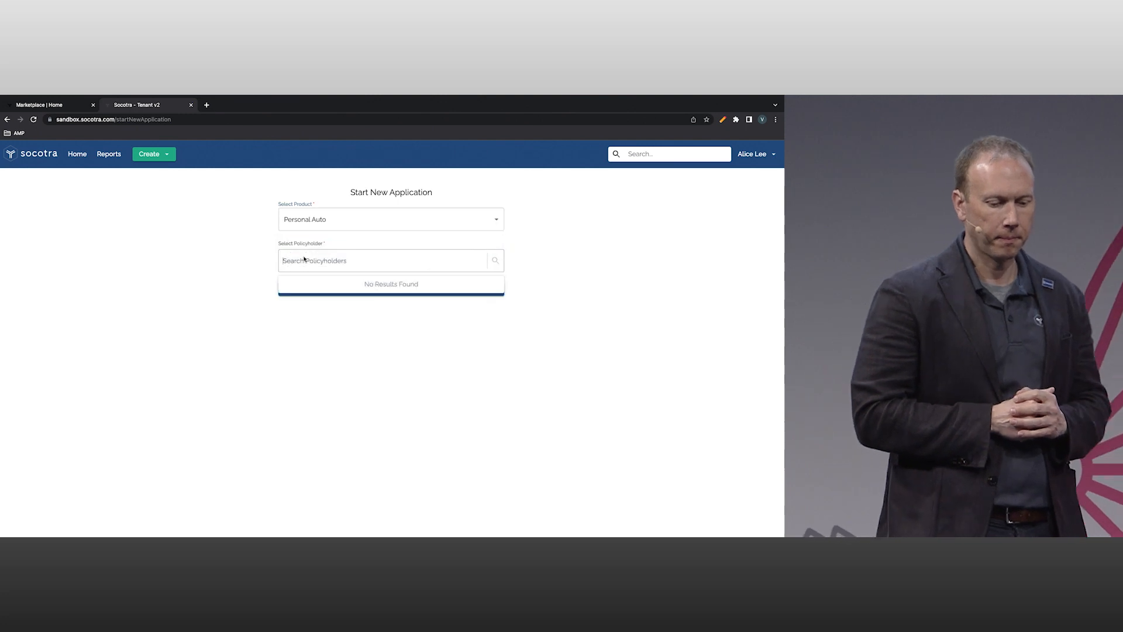
text(victor fateh)
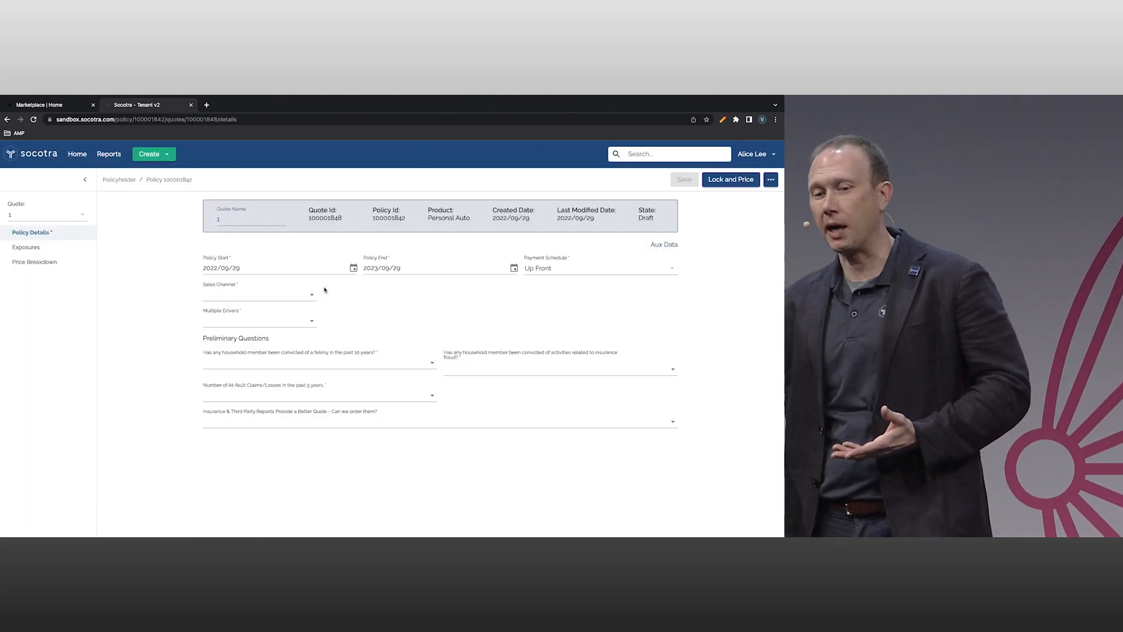
click(25, 247)
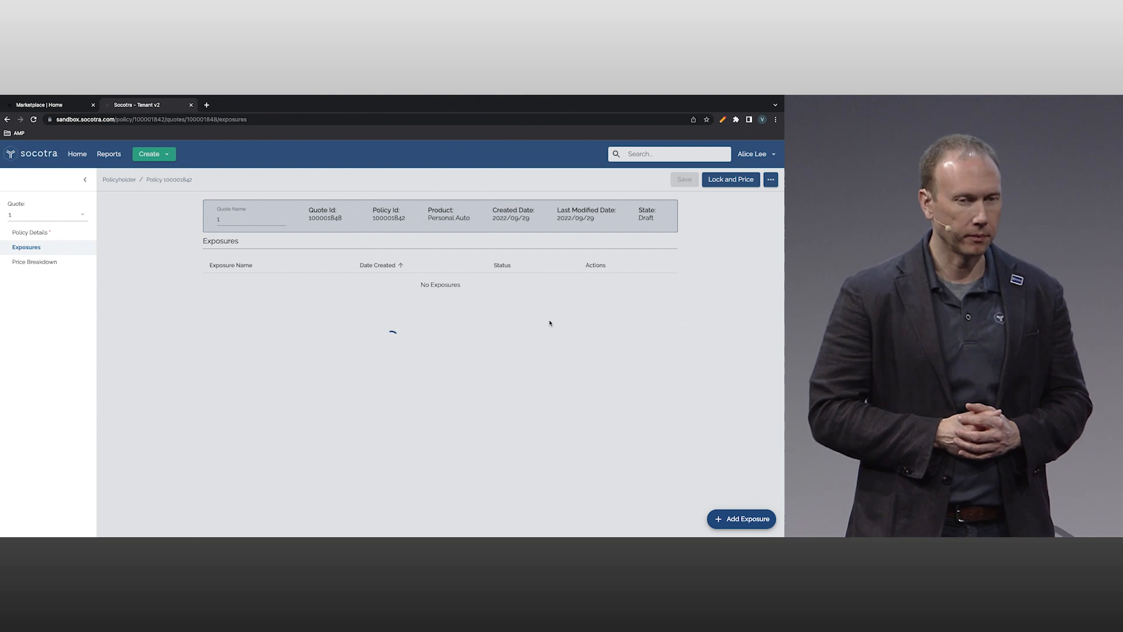
click(741, 518)
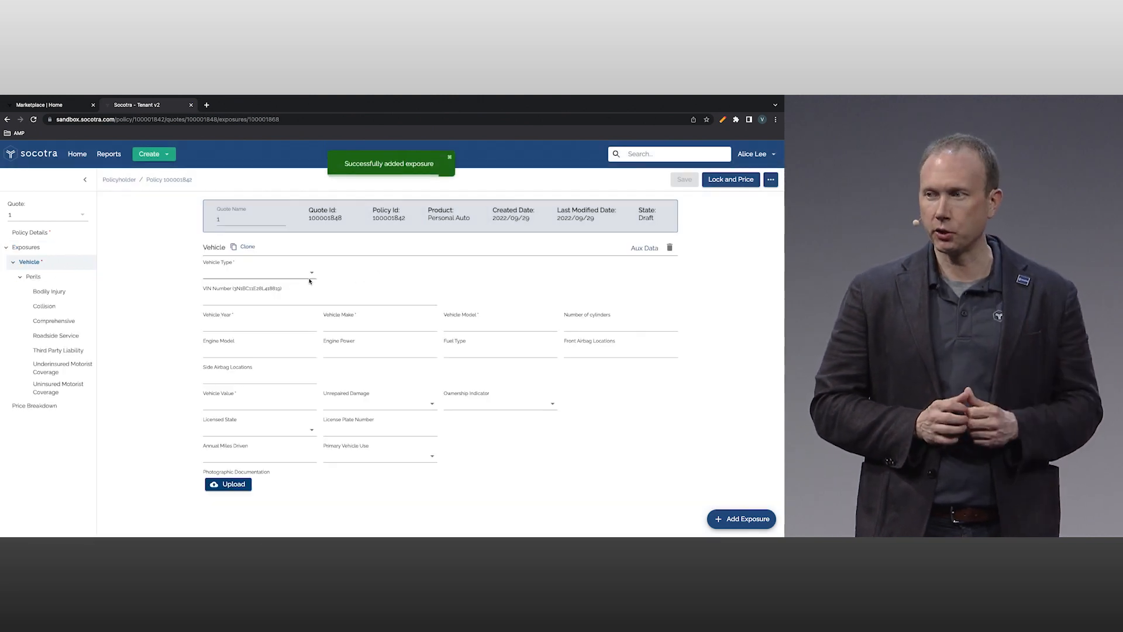
double_click(256, 288)
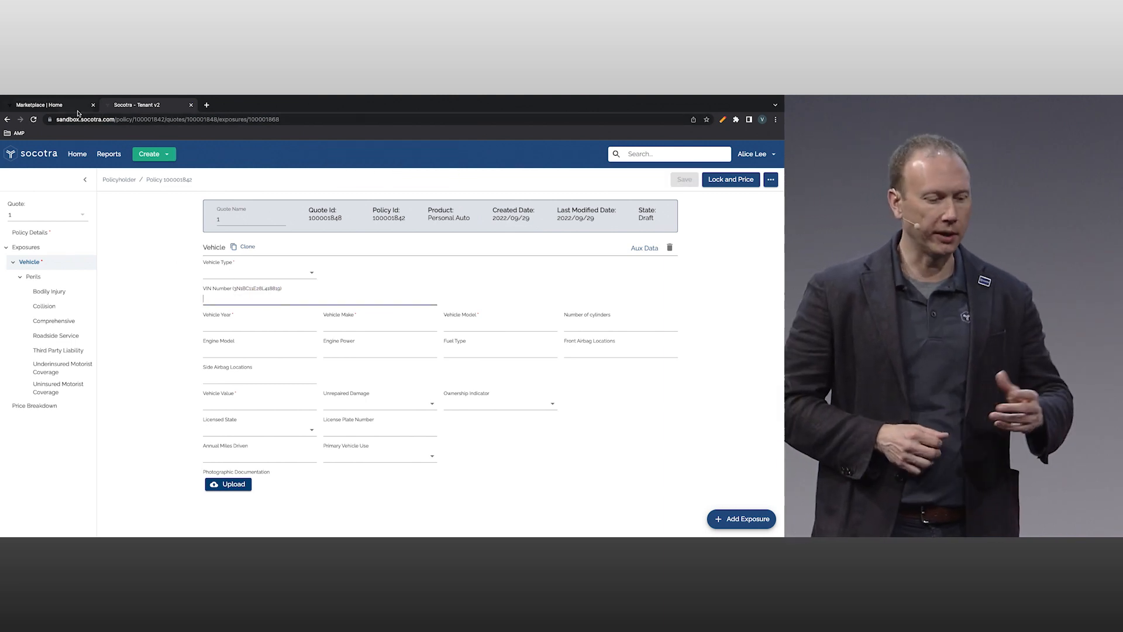
mouse_move(43, 105)
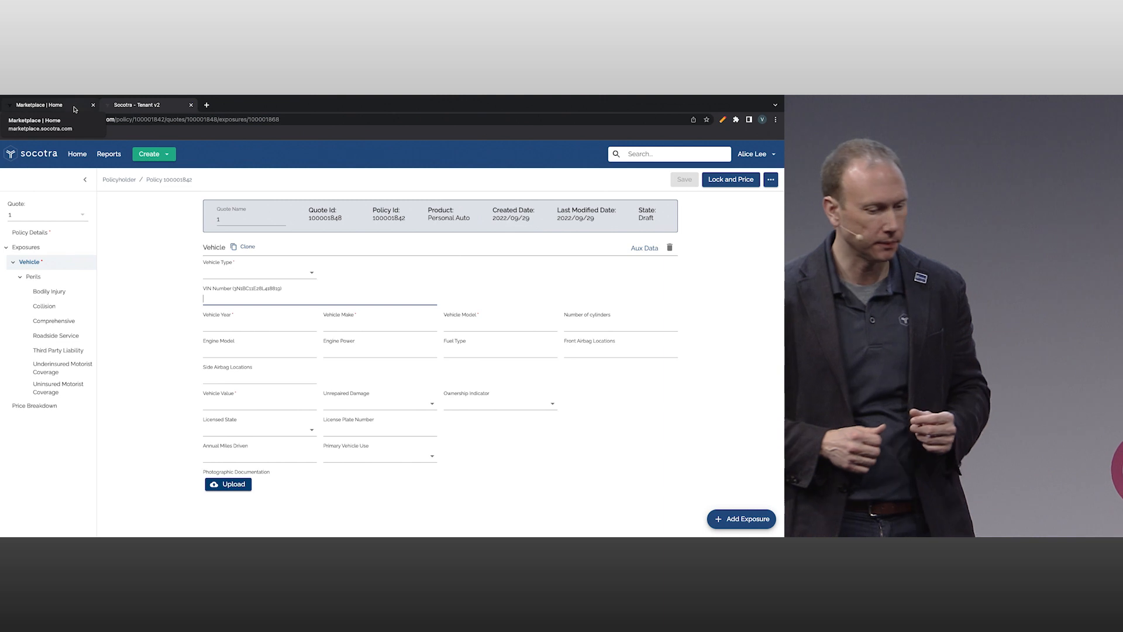
Launch Vehicle Lookup (NHTSA) 1.0.0 on the US East Sandbox Default tenant and save the connection
click(43, 105)
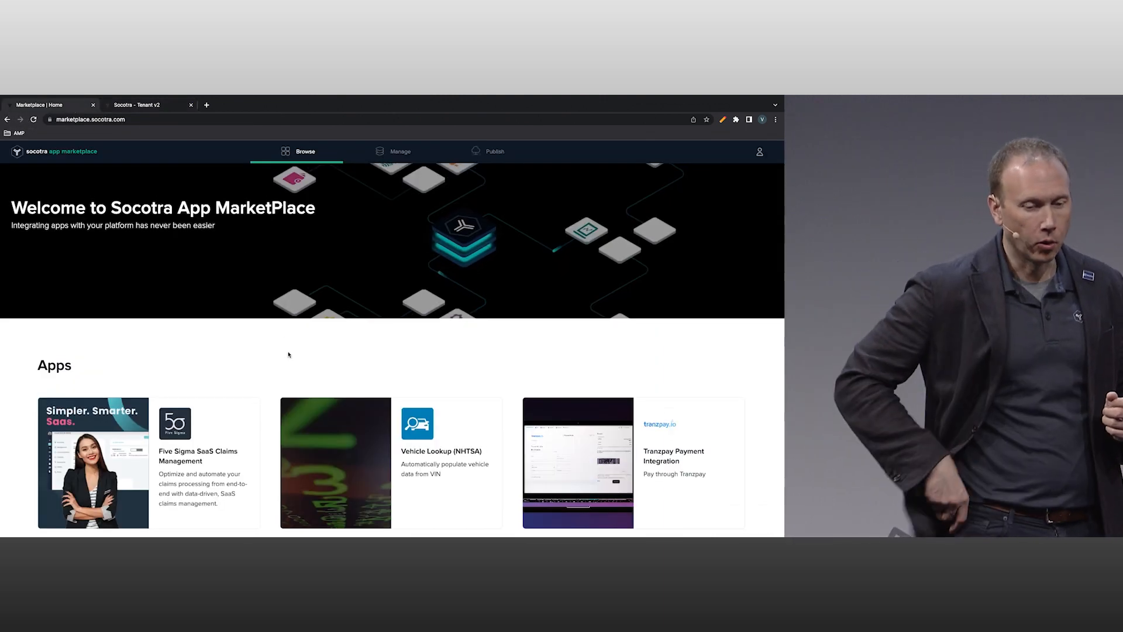
scroll(down, 3)
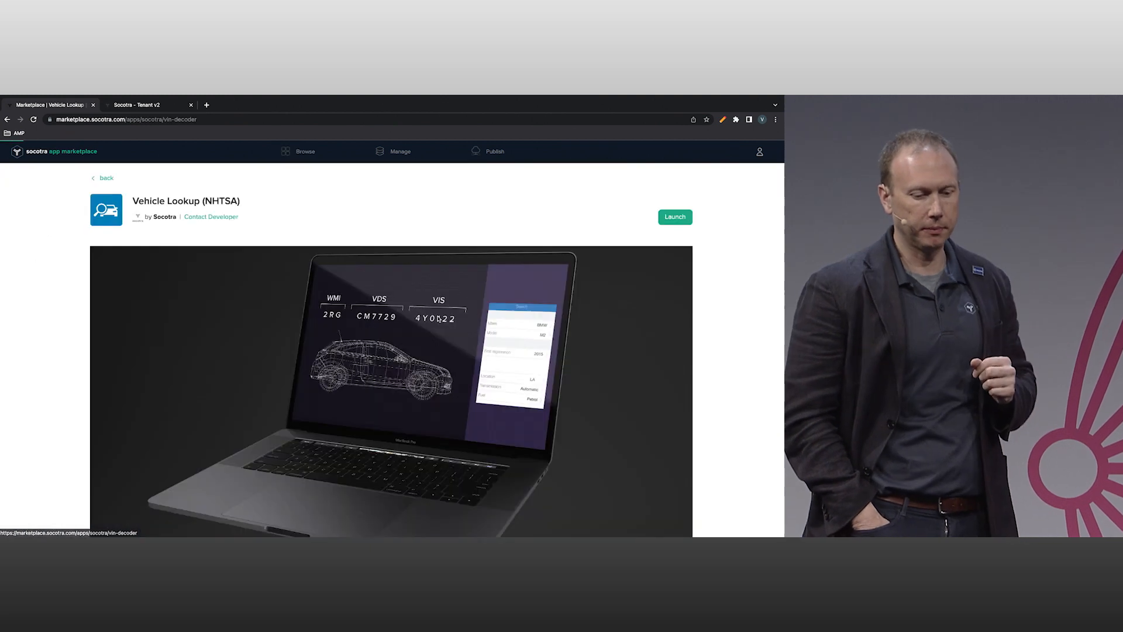
scroll(down, 3)
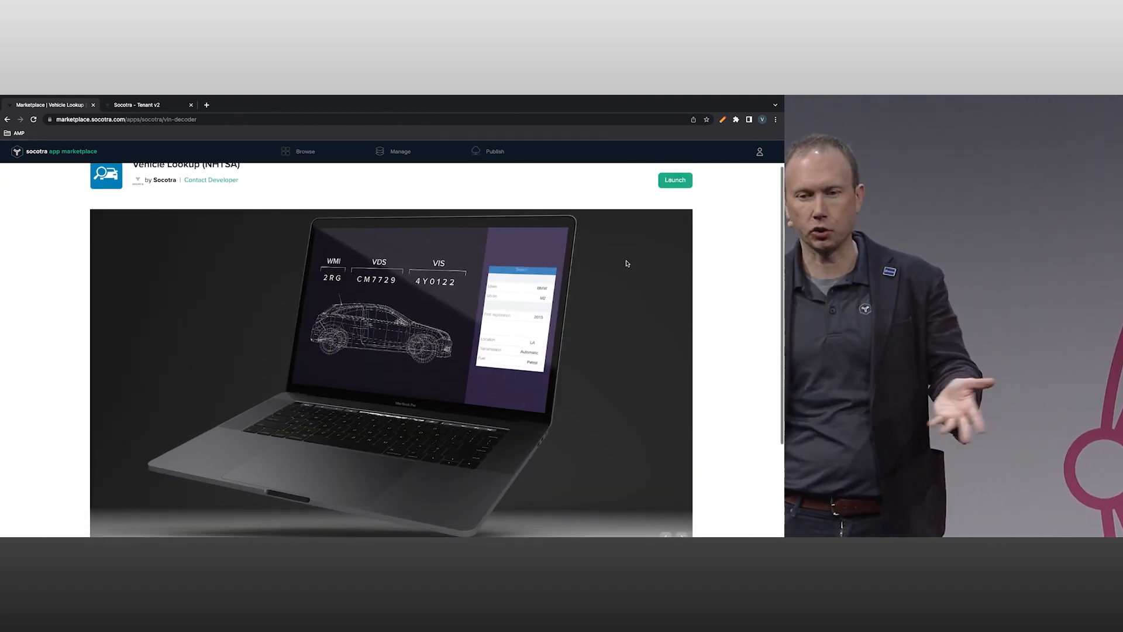
click(673, 179)
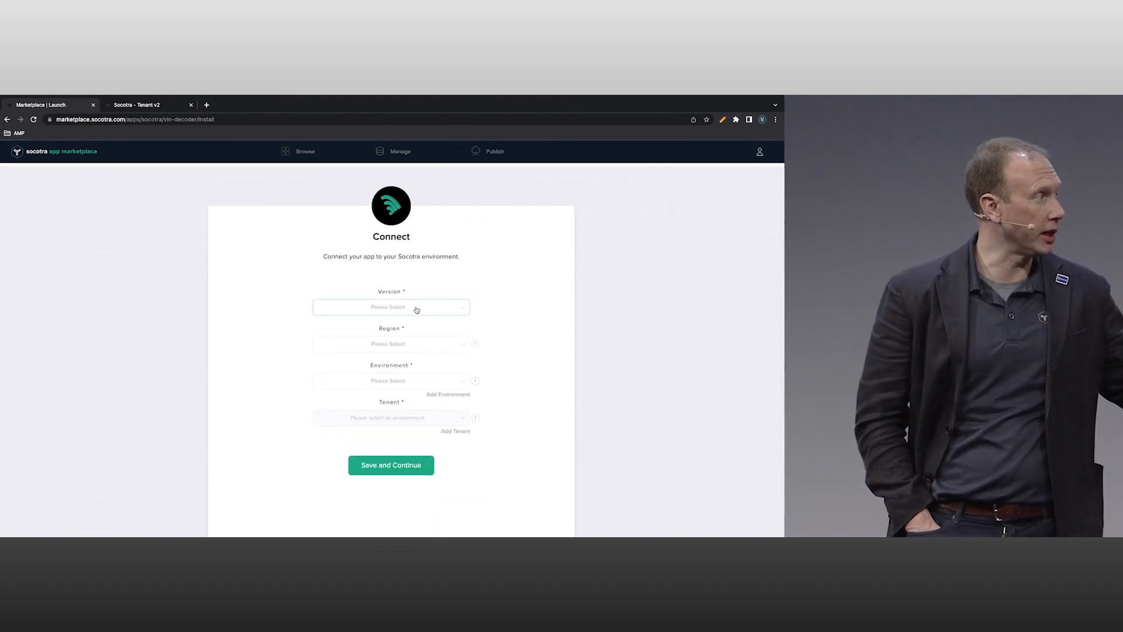
click(390, 306)
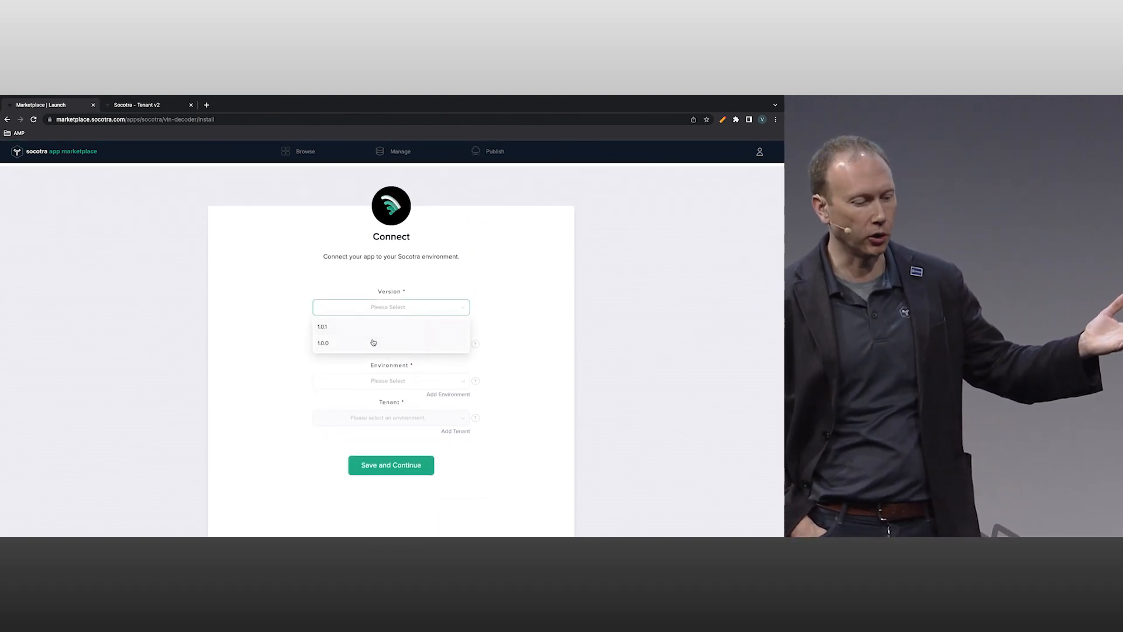
click(323, 342)
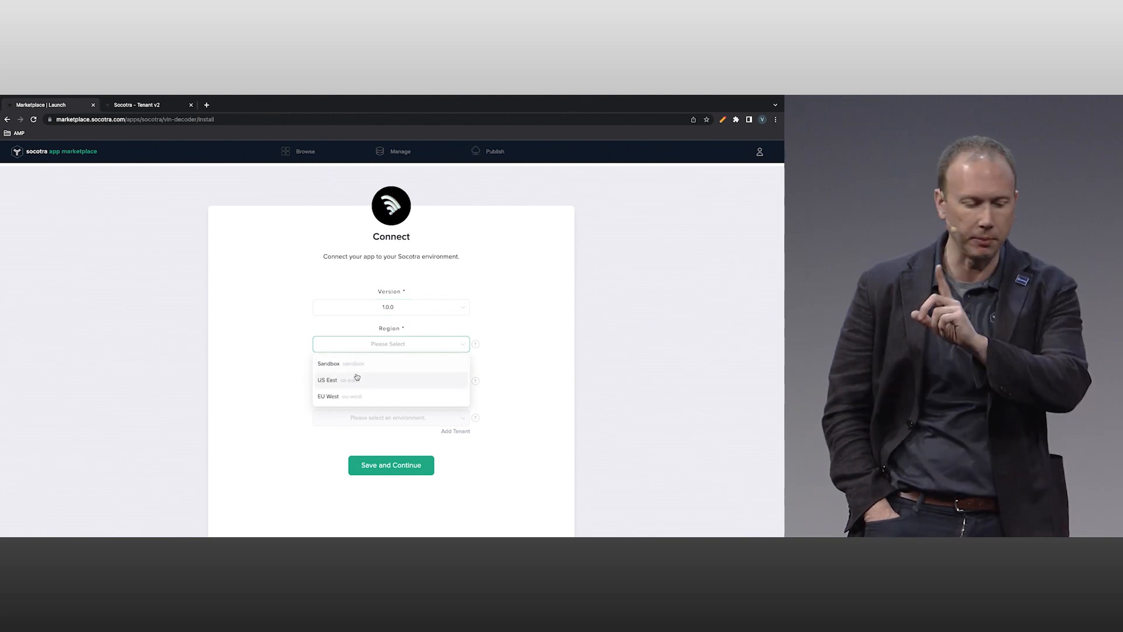
click(329, 380)
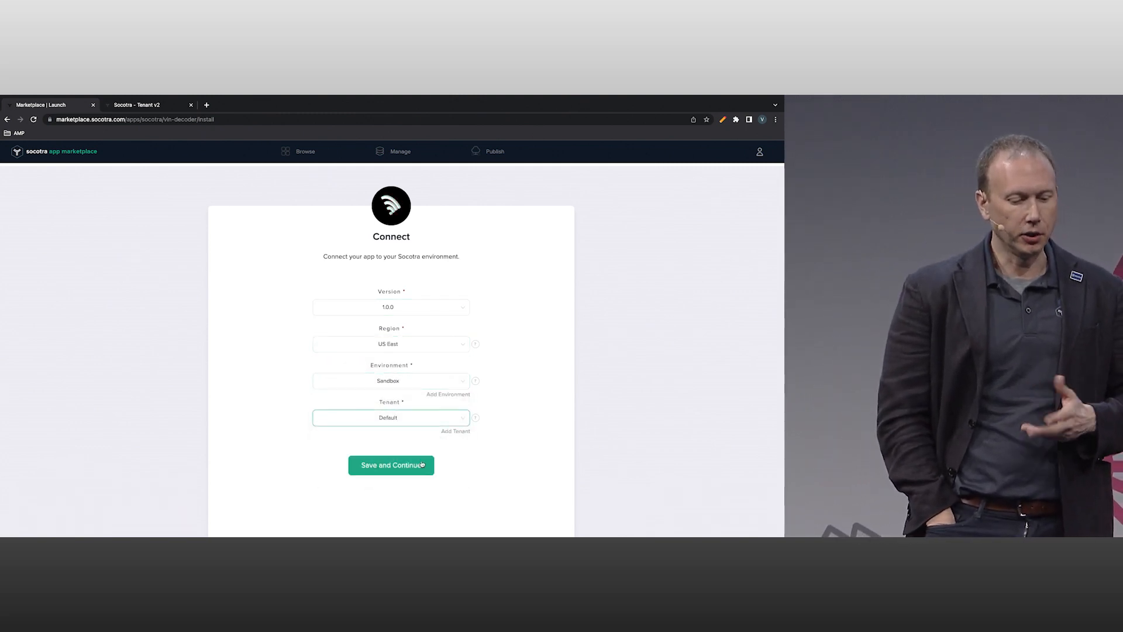
click(391, 464)
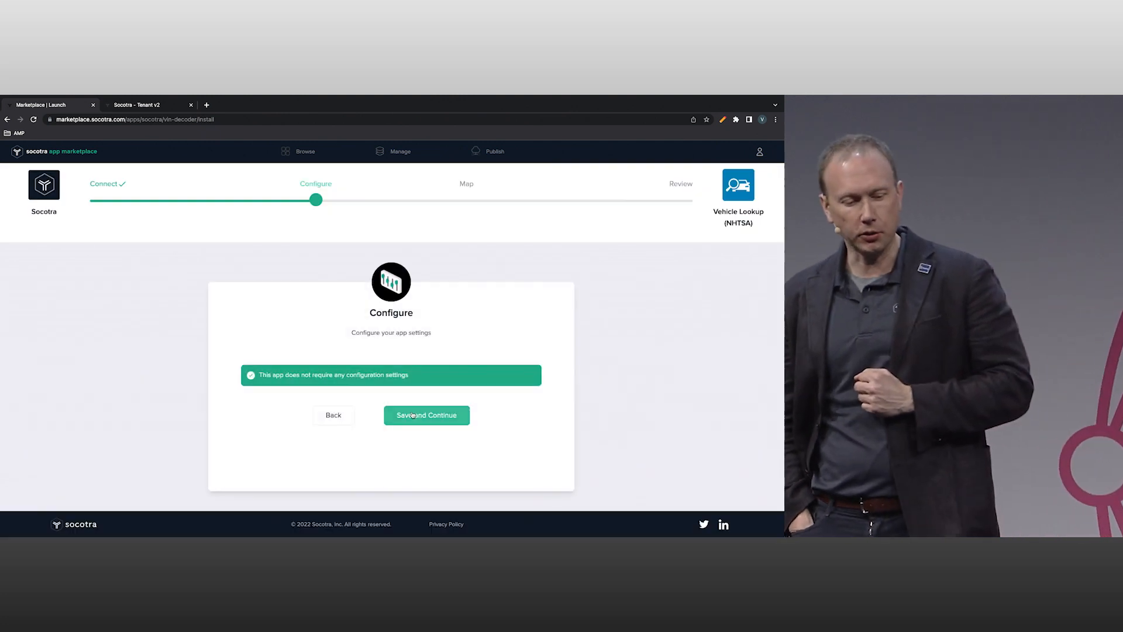
Select personal-auto, map the suggested Make, Model and Year fields, and launch Vehicle Lookup
click(426, 414)
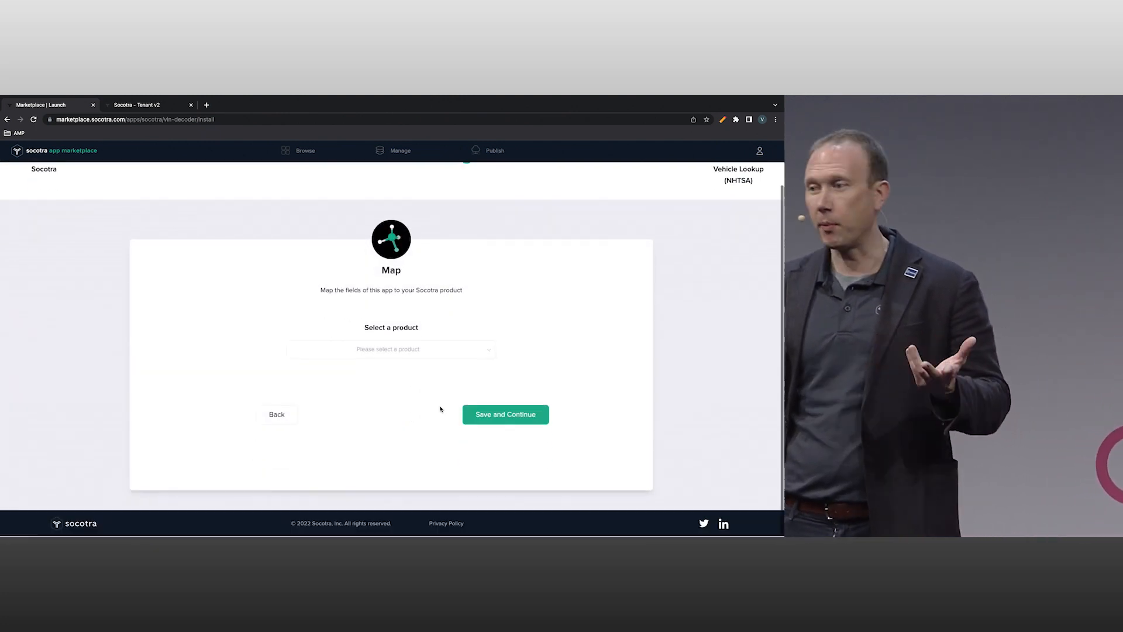
click(392, 349)
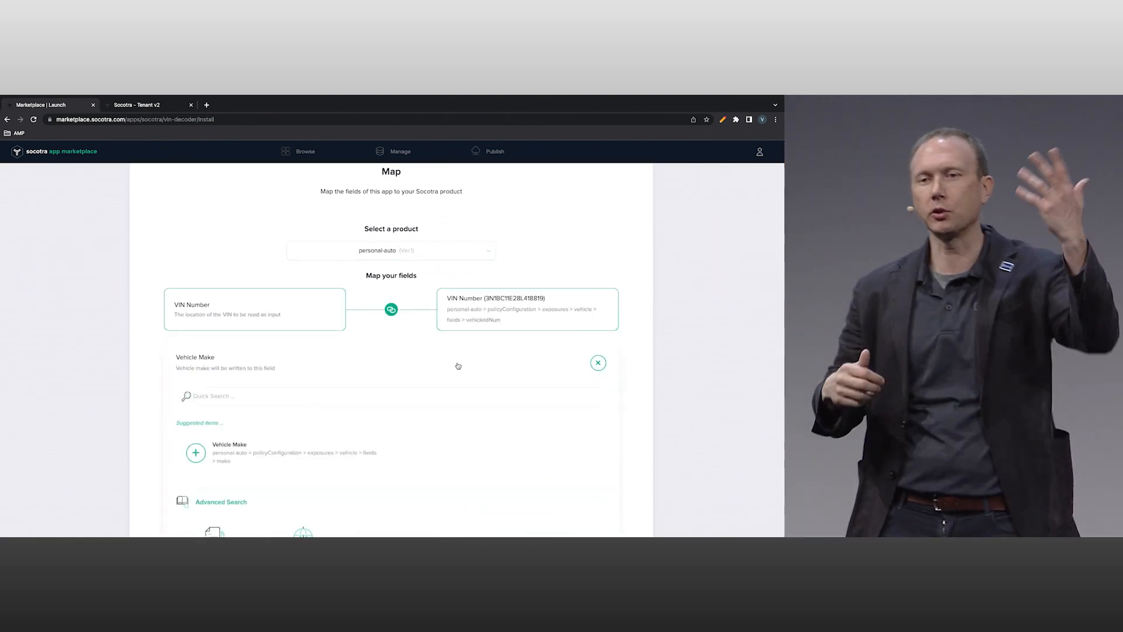
click(195, 452)
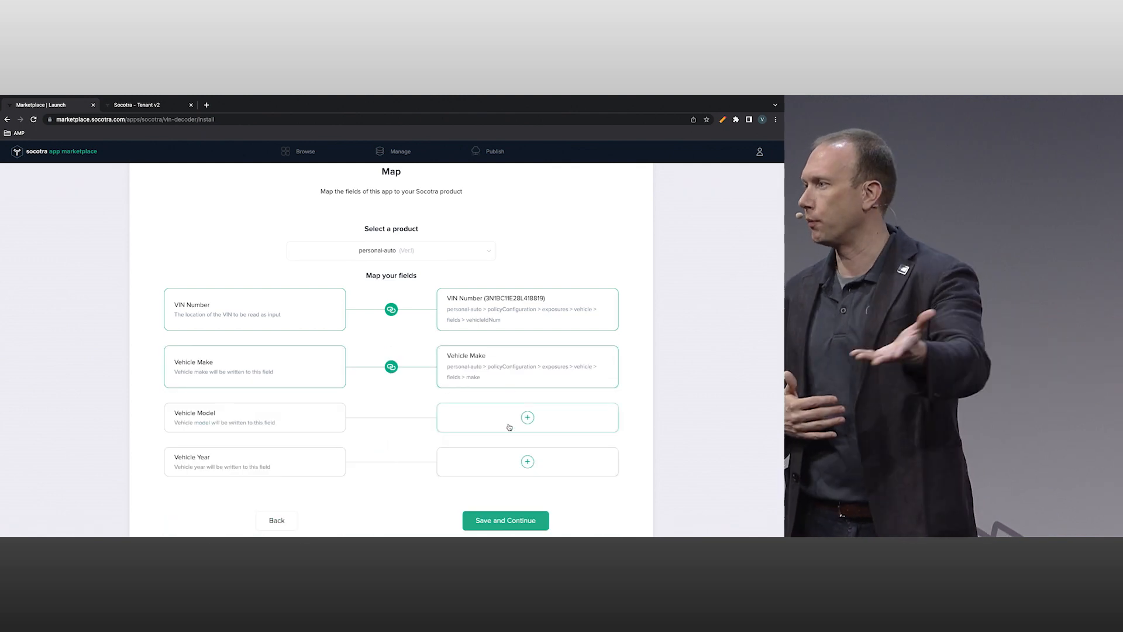
click(527, 417)
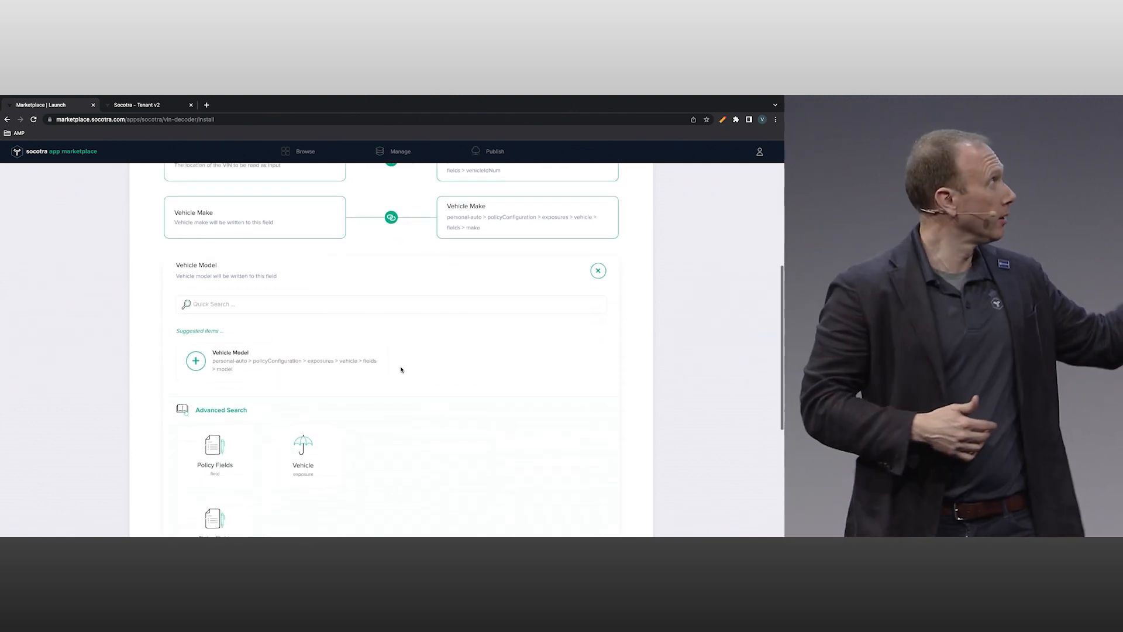
click(194, 360)
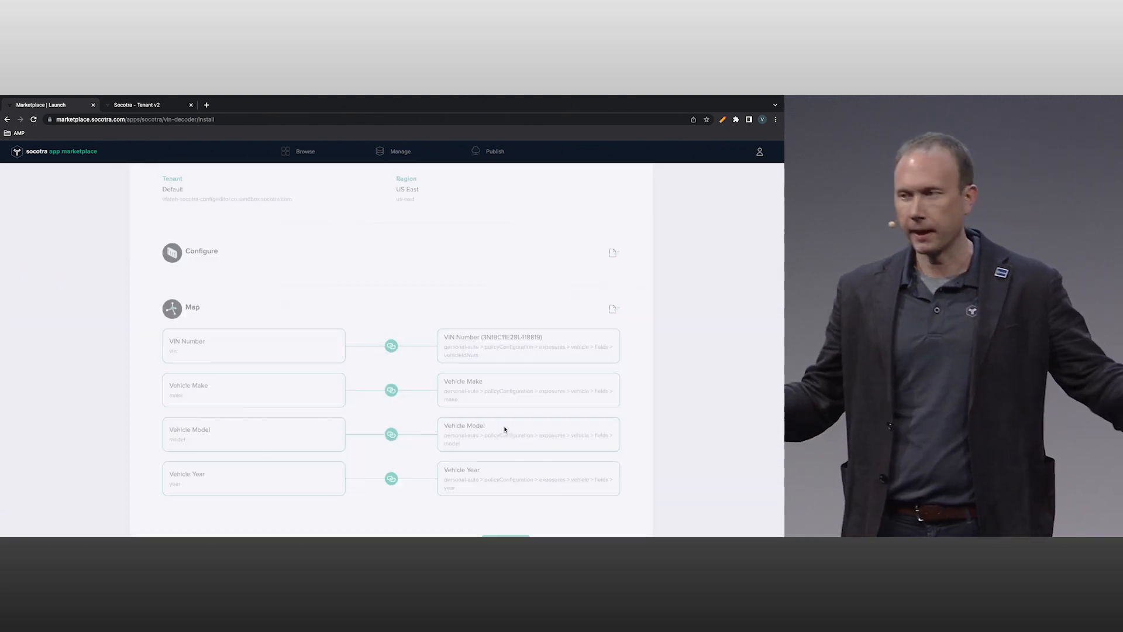
scroll(down, 3)
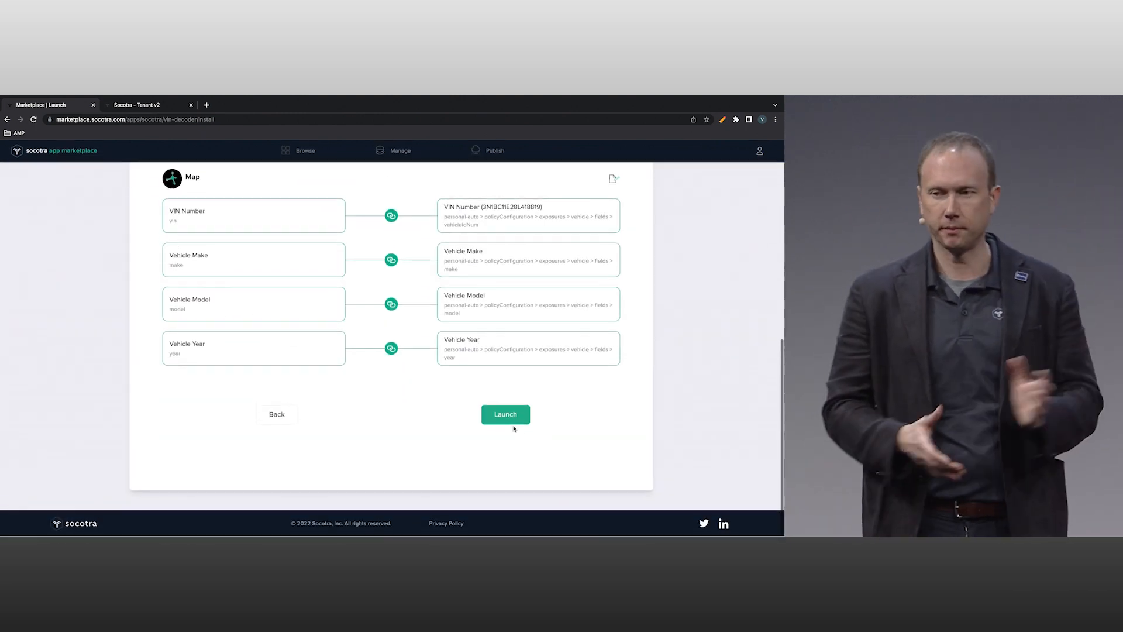
click(505, 414)
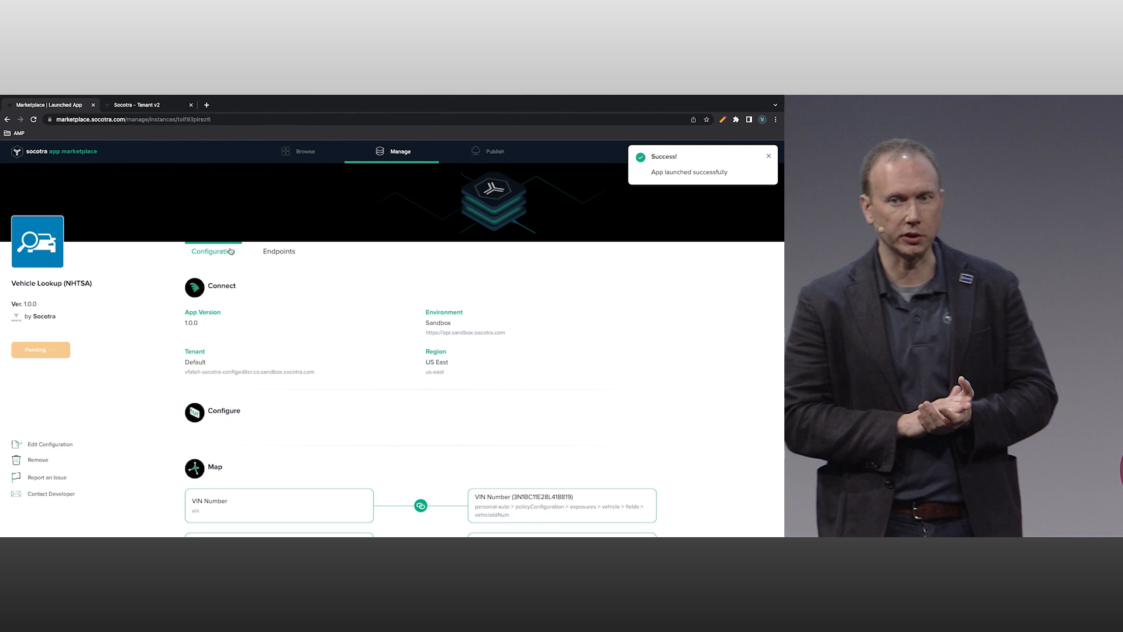
Enter the VIN and run autofill to get Year 2008, Make NISSAN, Model Versa
click(139, 104)
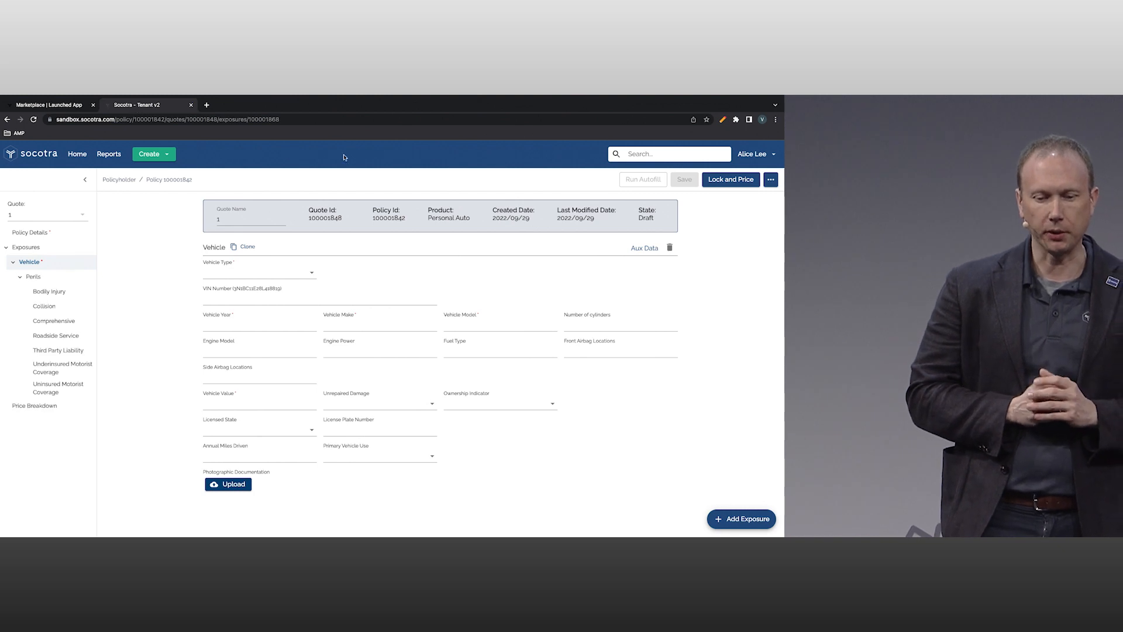
click(318, 300)
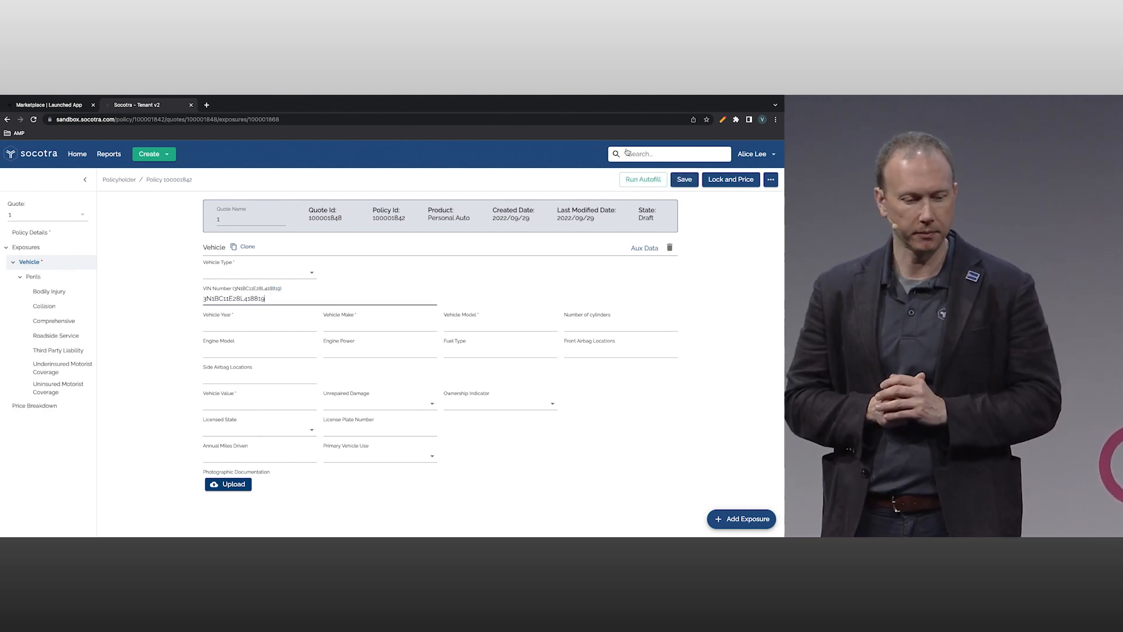
click(641, 179)
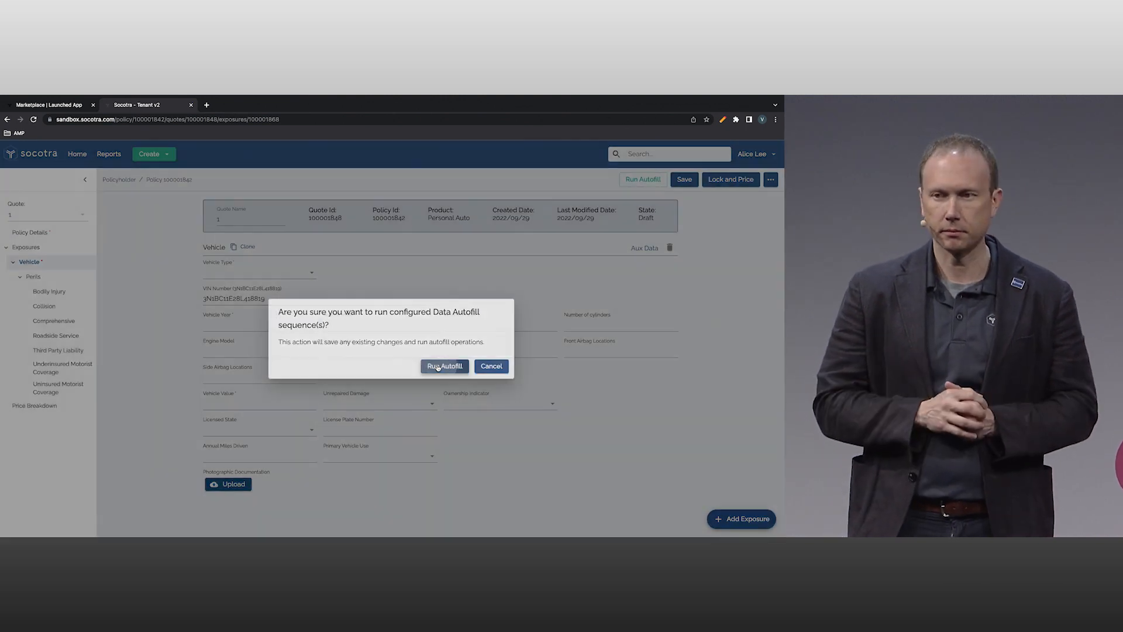
click(444, 366)
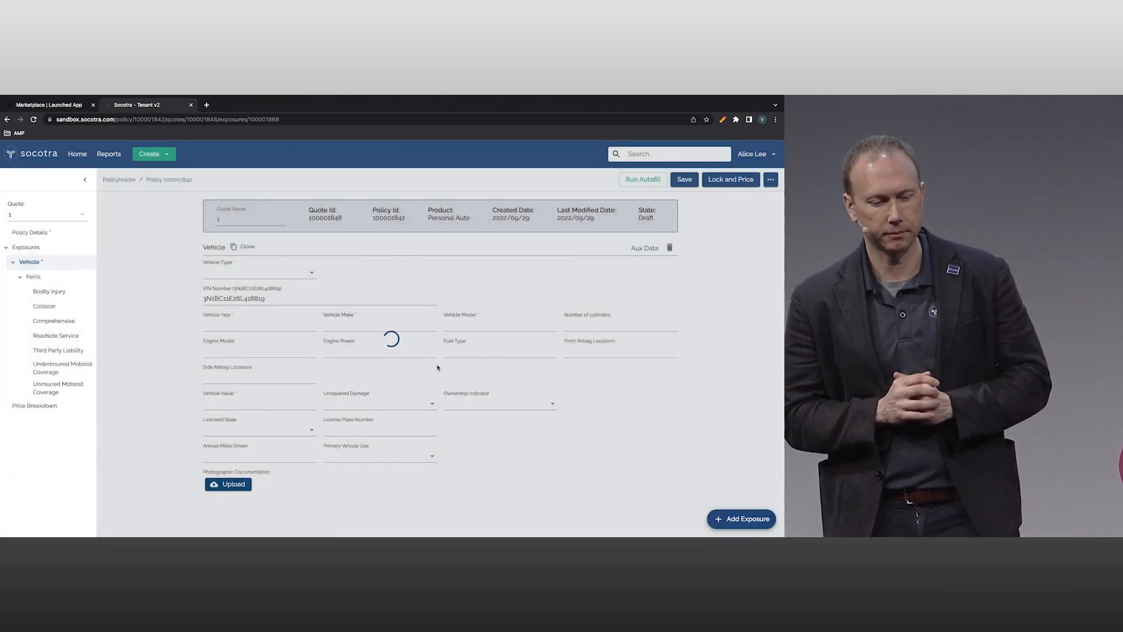
click(642, 179)
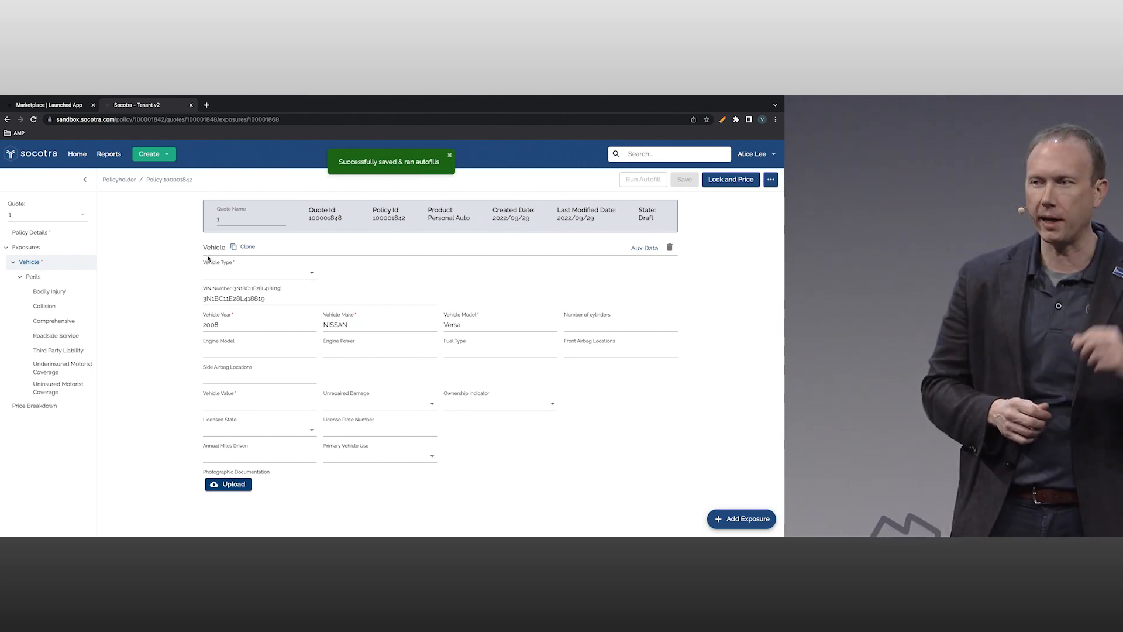
Stop Vehicle Lookup (NHTSA), check the quote, and return to the app page
click(51, 105)
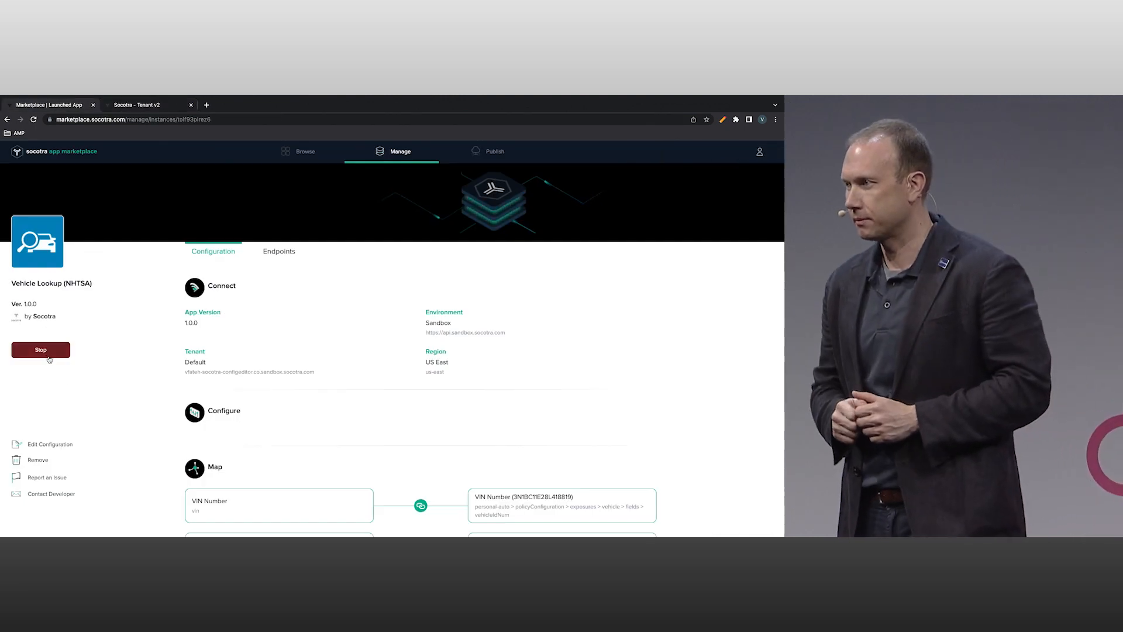
click(40, 350)
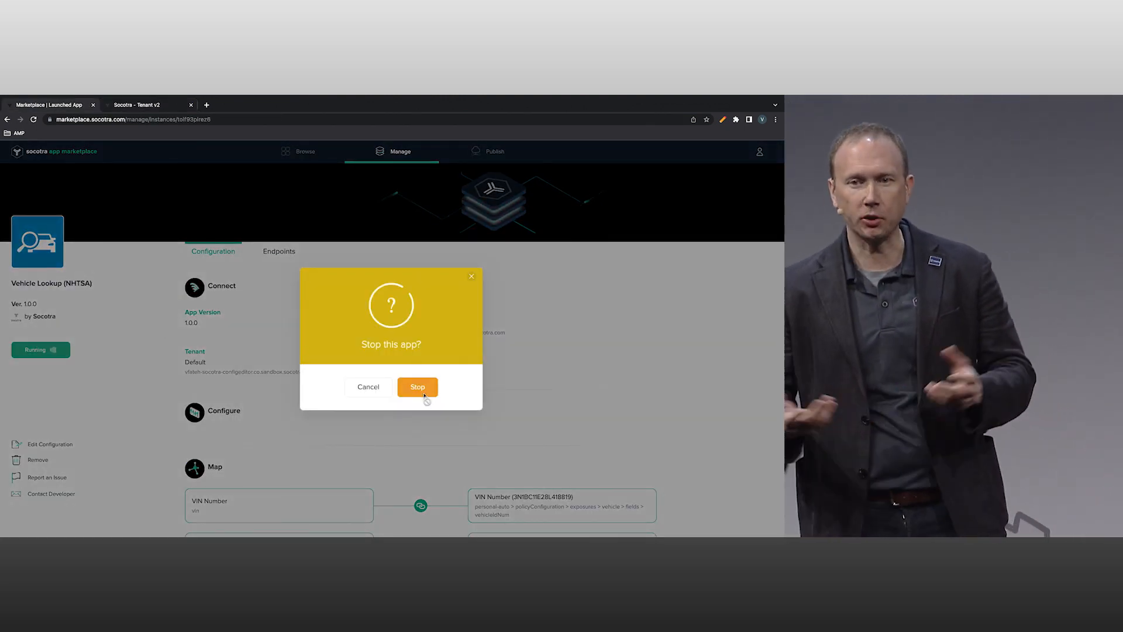
click(417, 387)
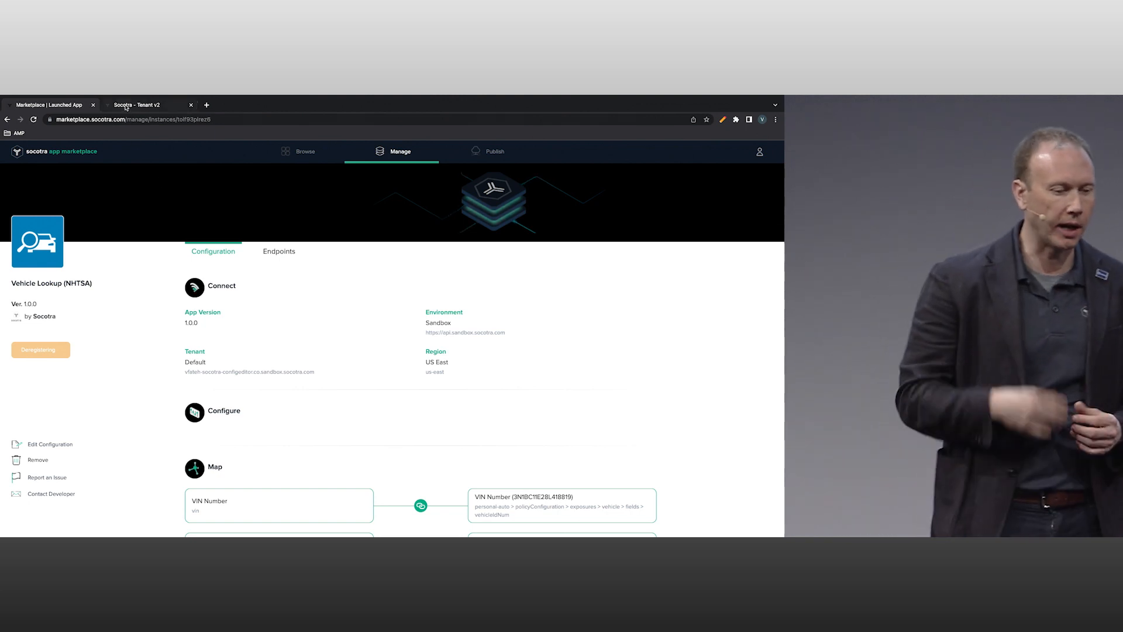
mouse_move(137, 105)
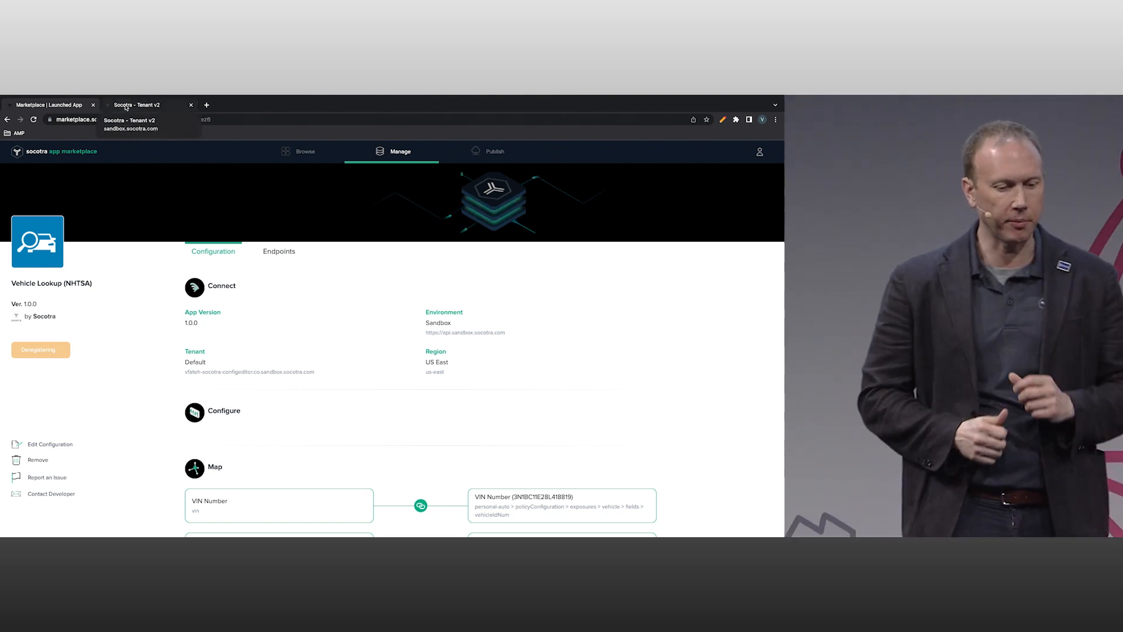
click(136, 104)
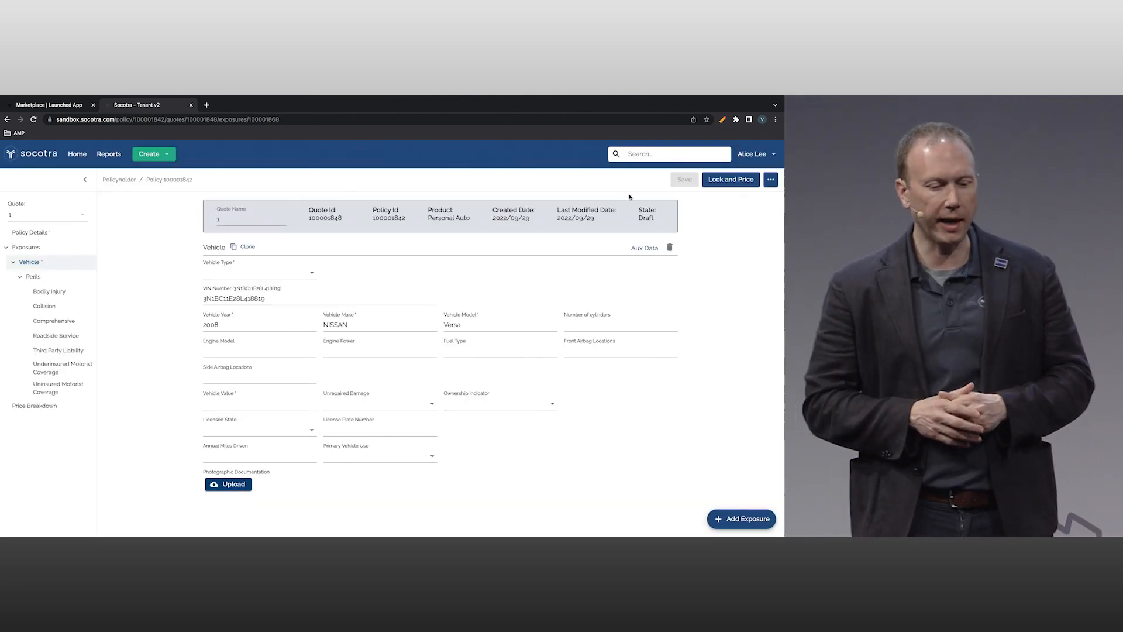
click(47, 105)
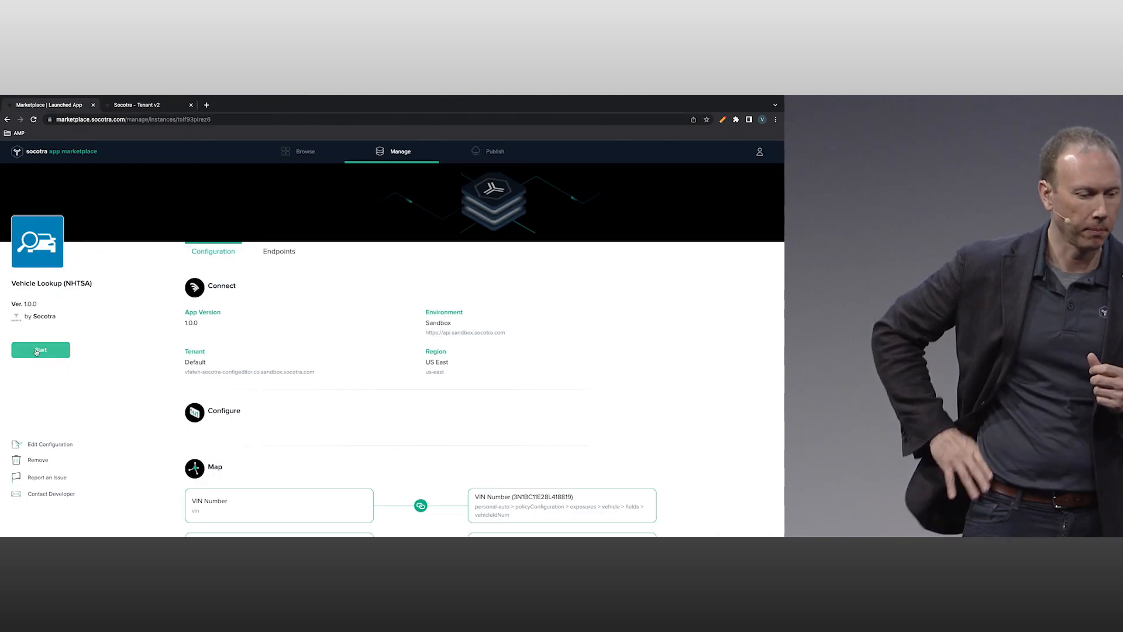
Restart Vehicle Lookup and reopen its configuration at the Connect step
click(41, 350)
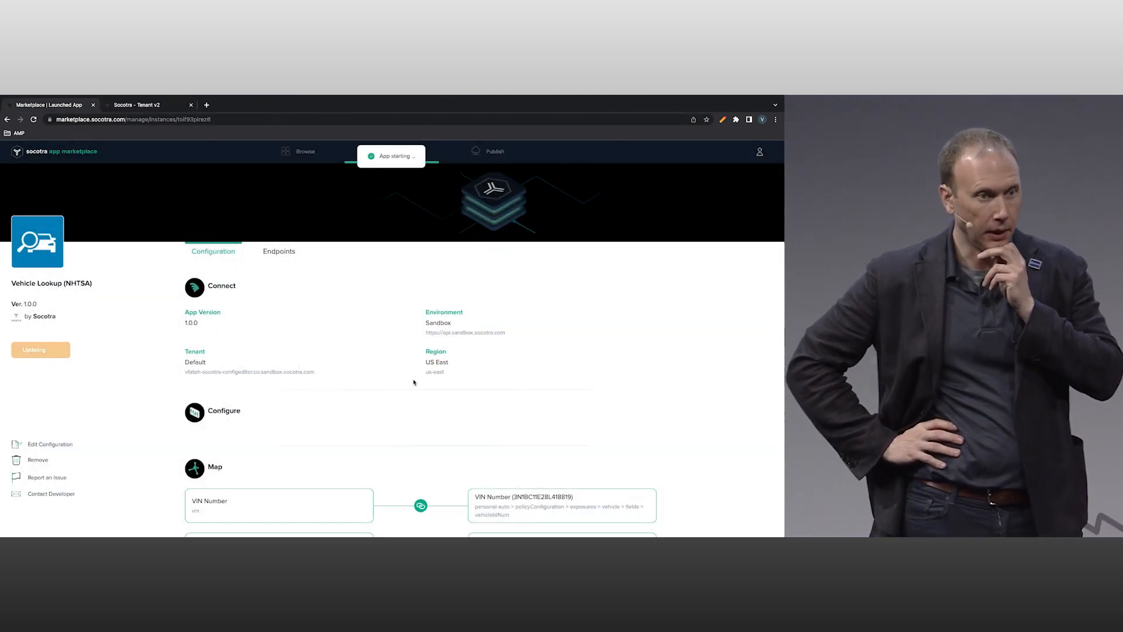
scroll(down, 3)
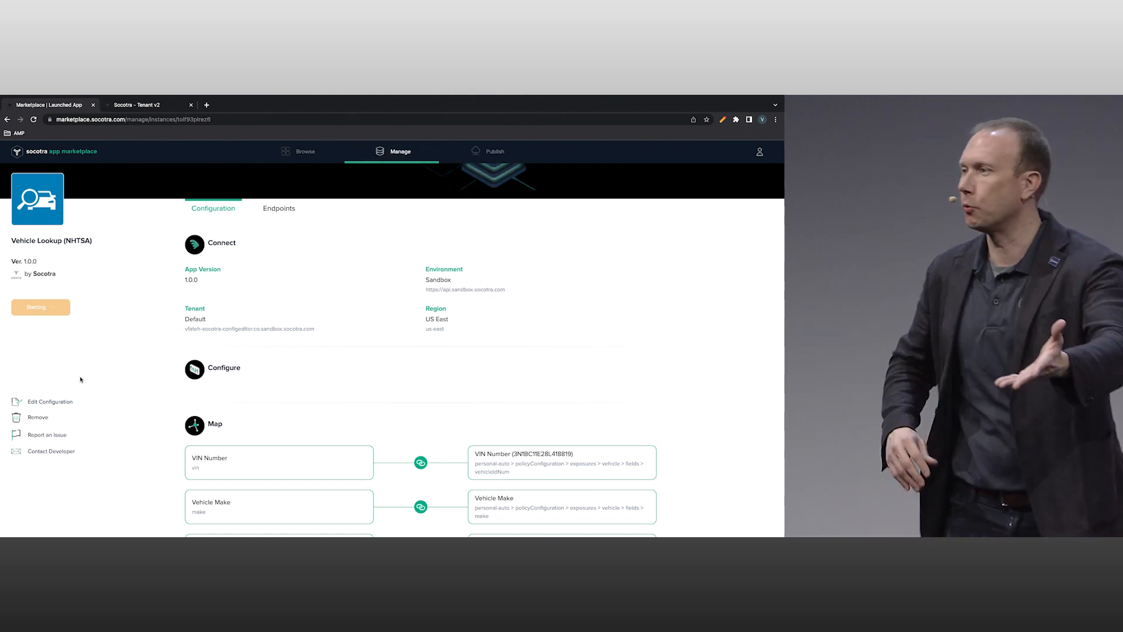
click(48, 401)
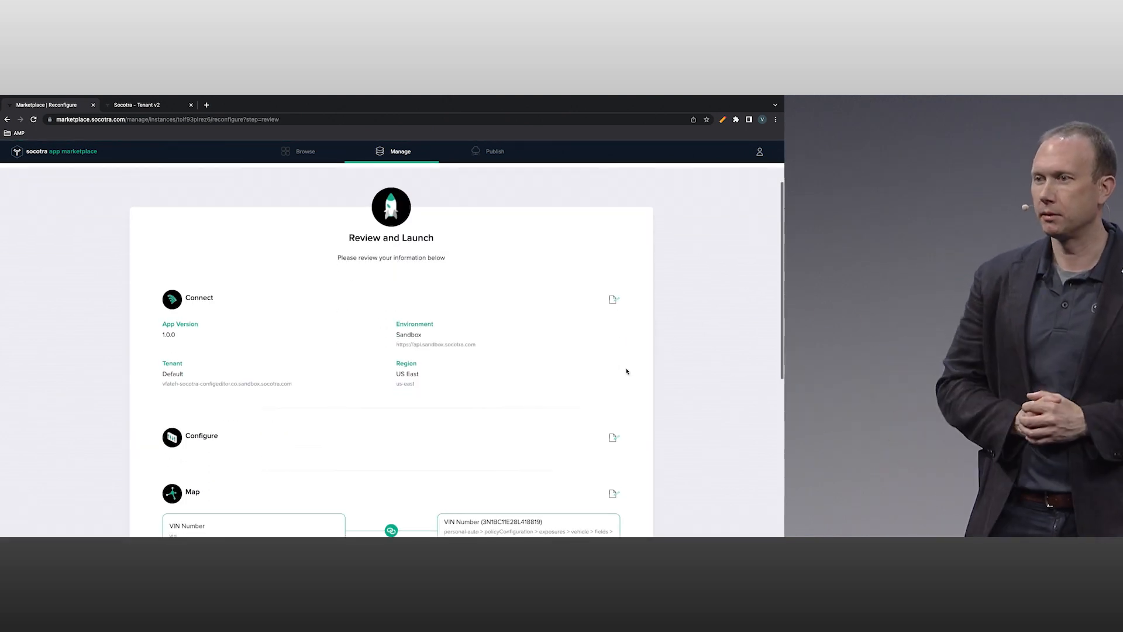
click(612, 299)
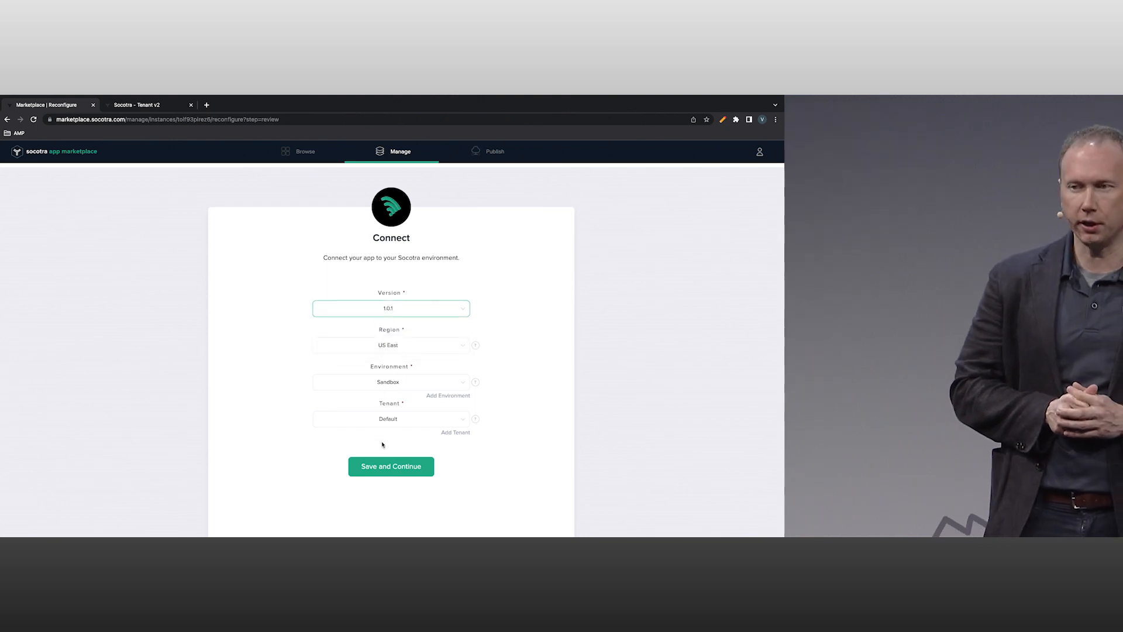
Continue to field mapping and map Engine Number of Cylinders and Engine Model
click(390, 467)
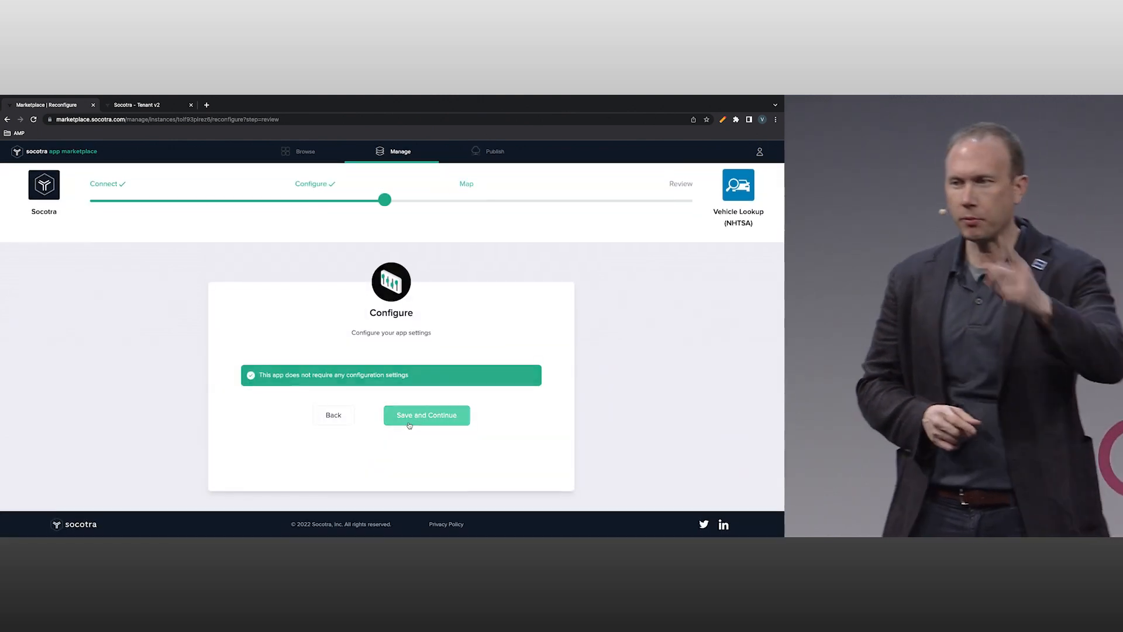
click(425, 416)
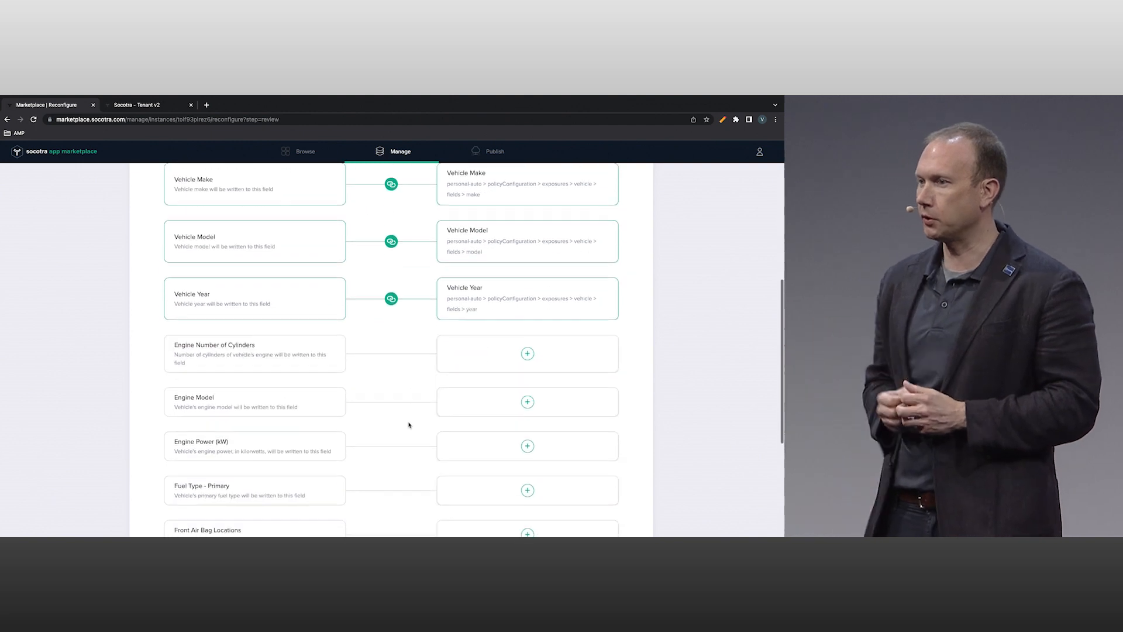
click(527, 353)
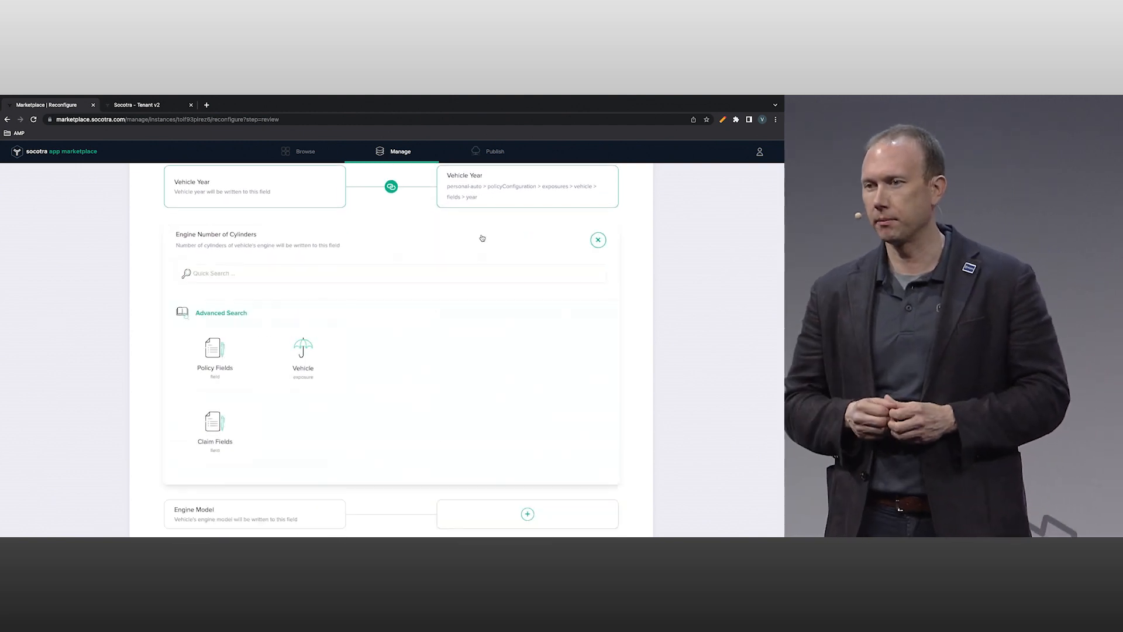
text(cyl)
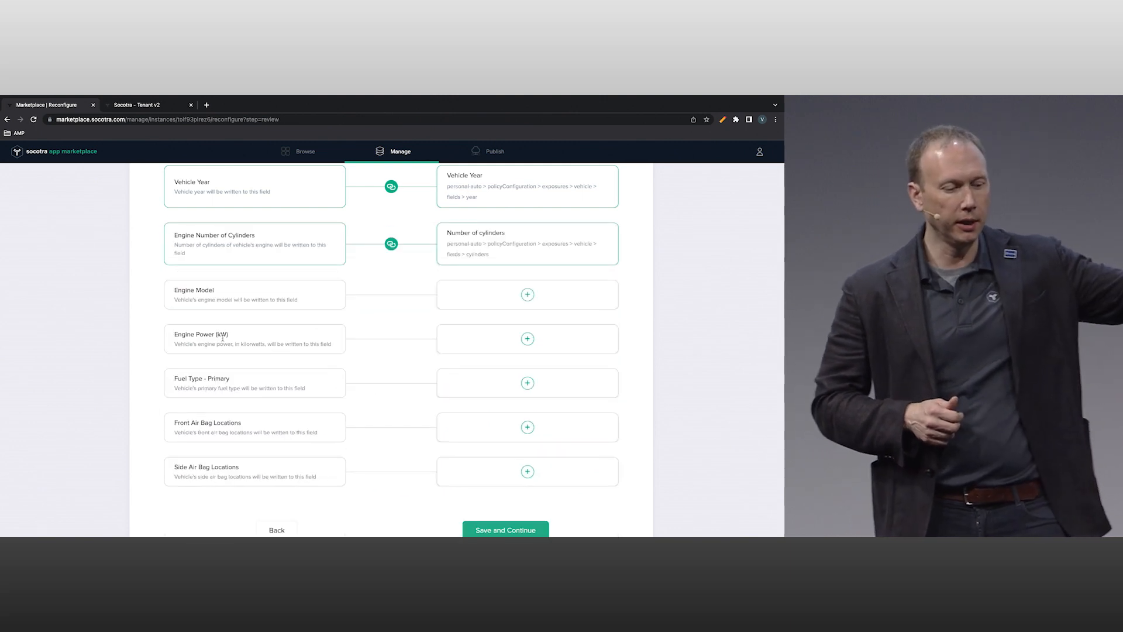
click(527, 294)
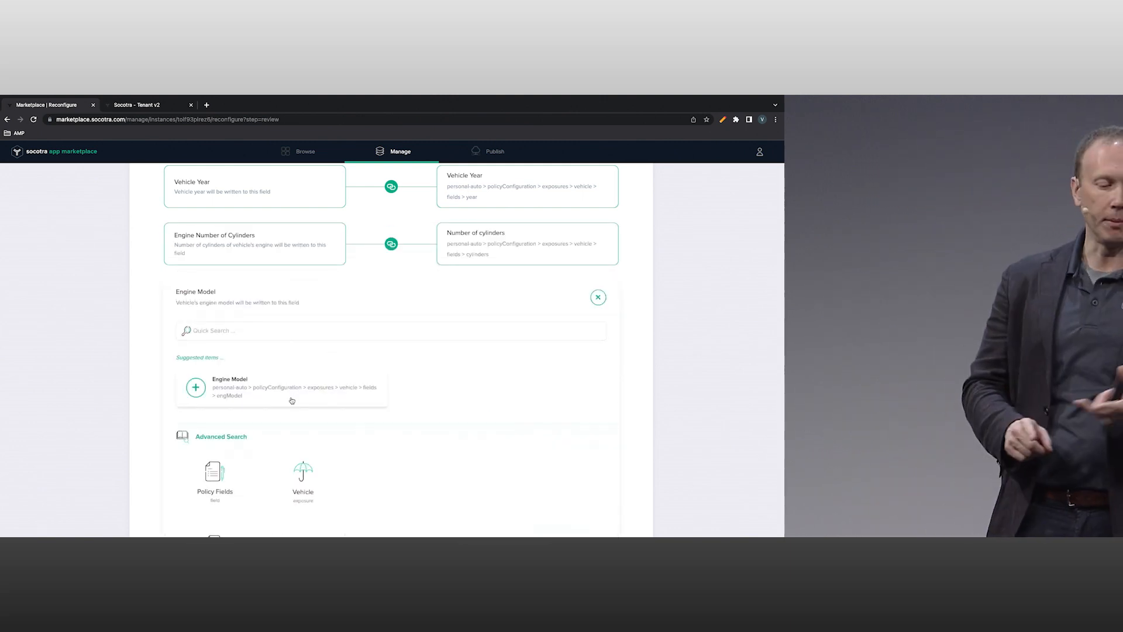
click(195, 386)
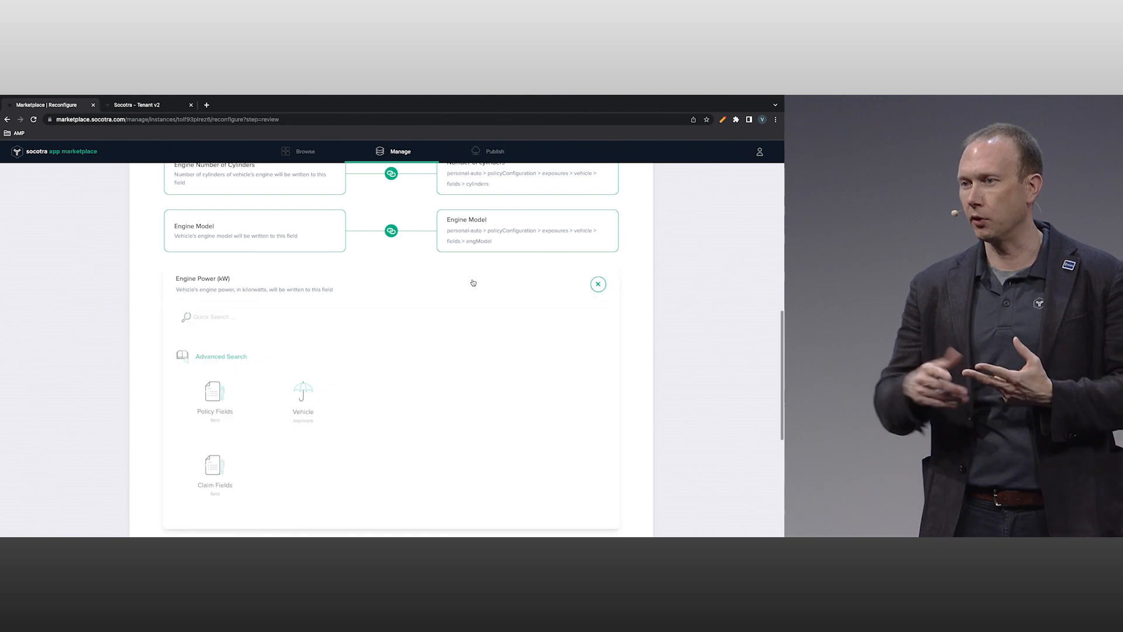
Map Engine Power and Side Air Bag Locations, then launch version 1.0.1
click(390, 316)
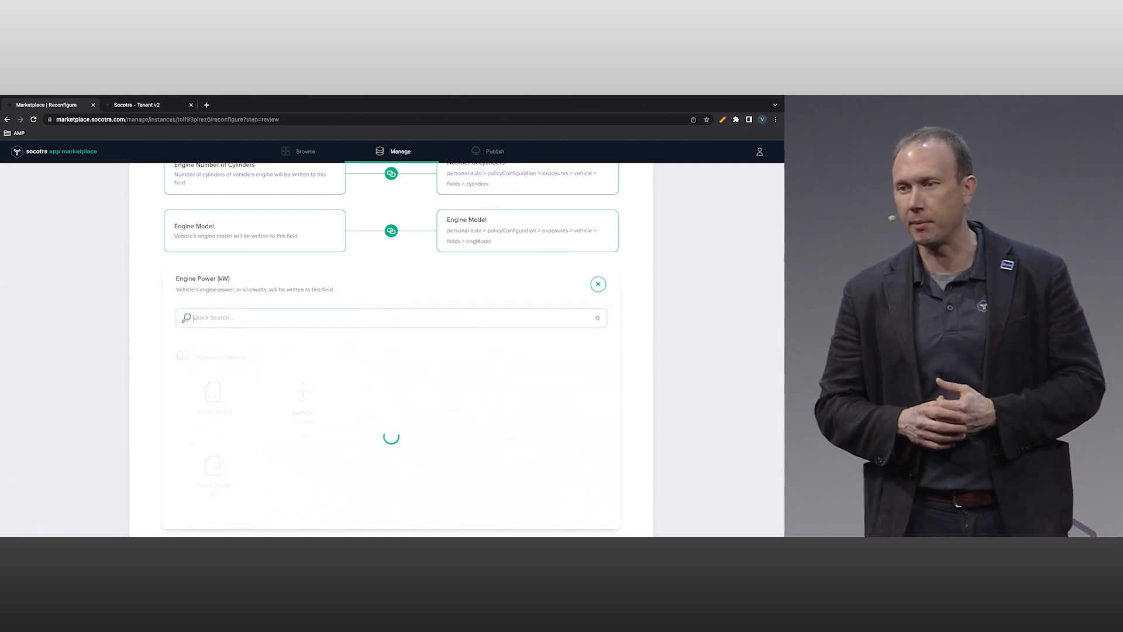
text(power)
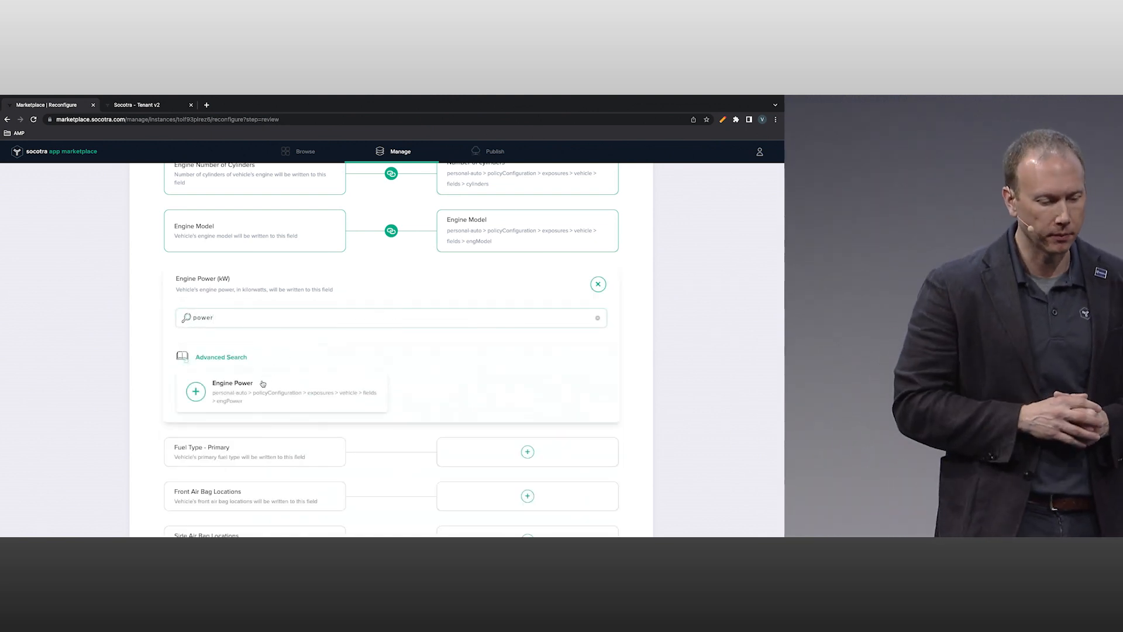
click(195, 392)
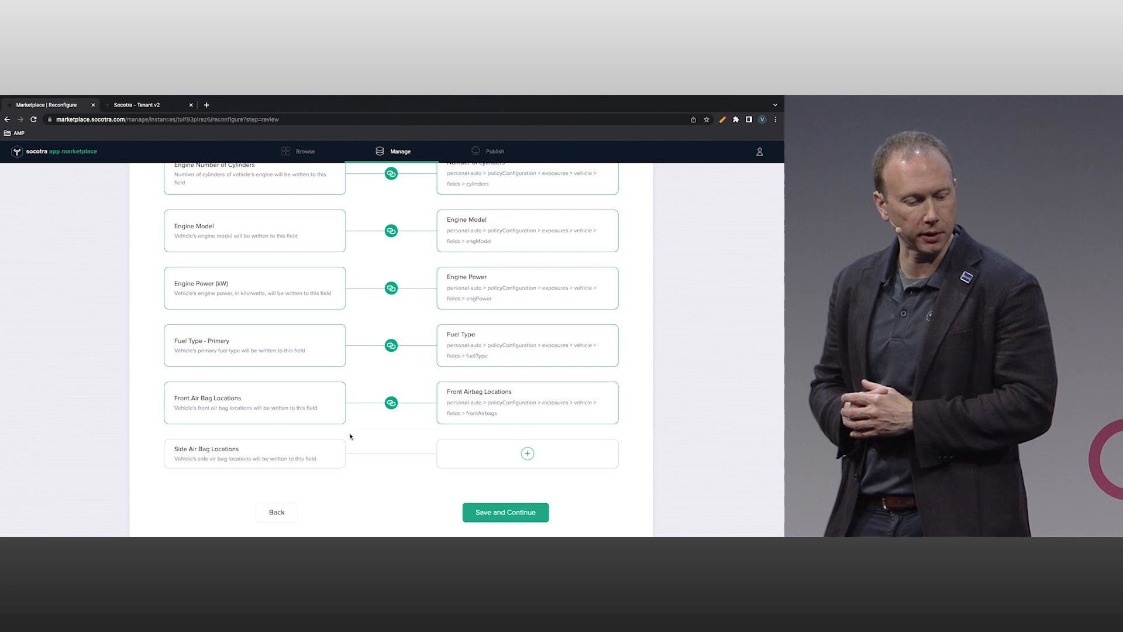
click(528, 454)
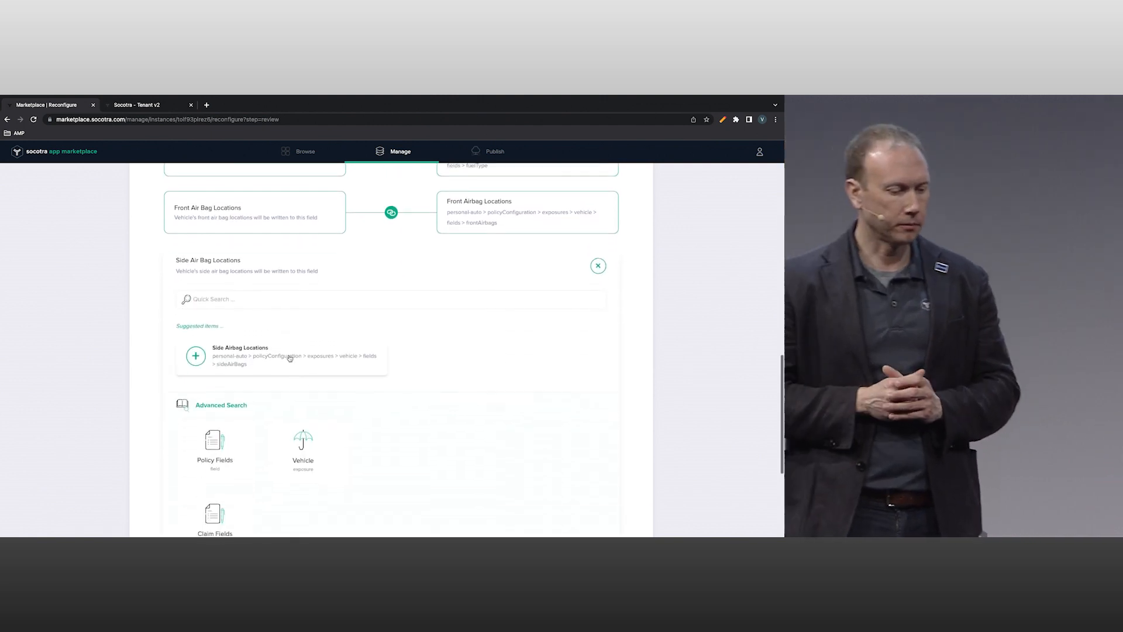
click(195, 357)
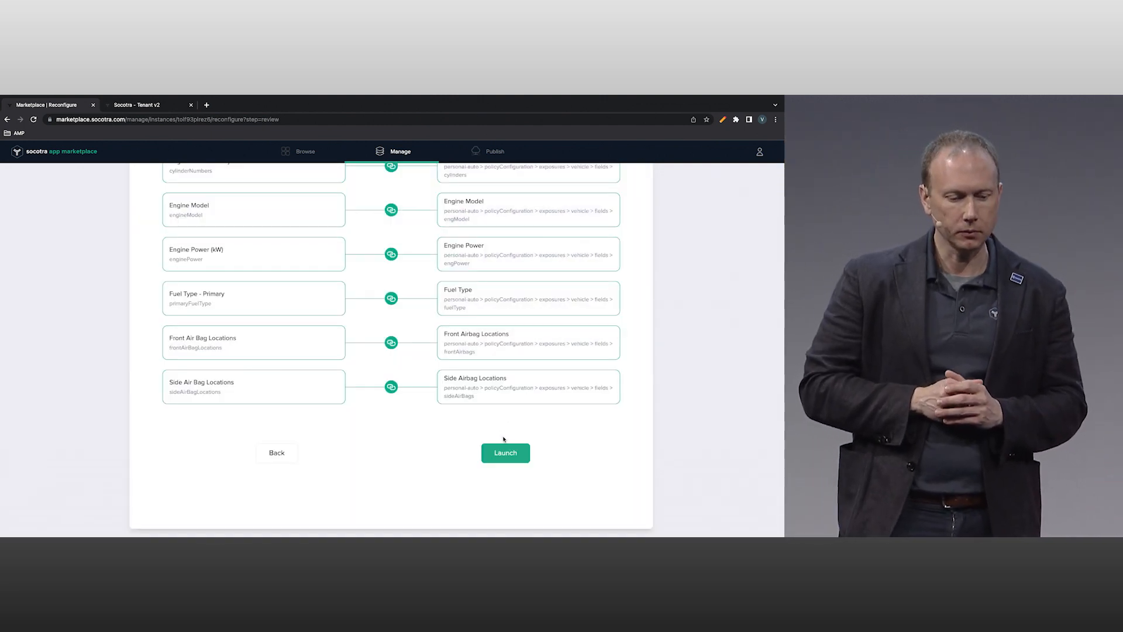
click(505, 453)
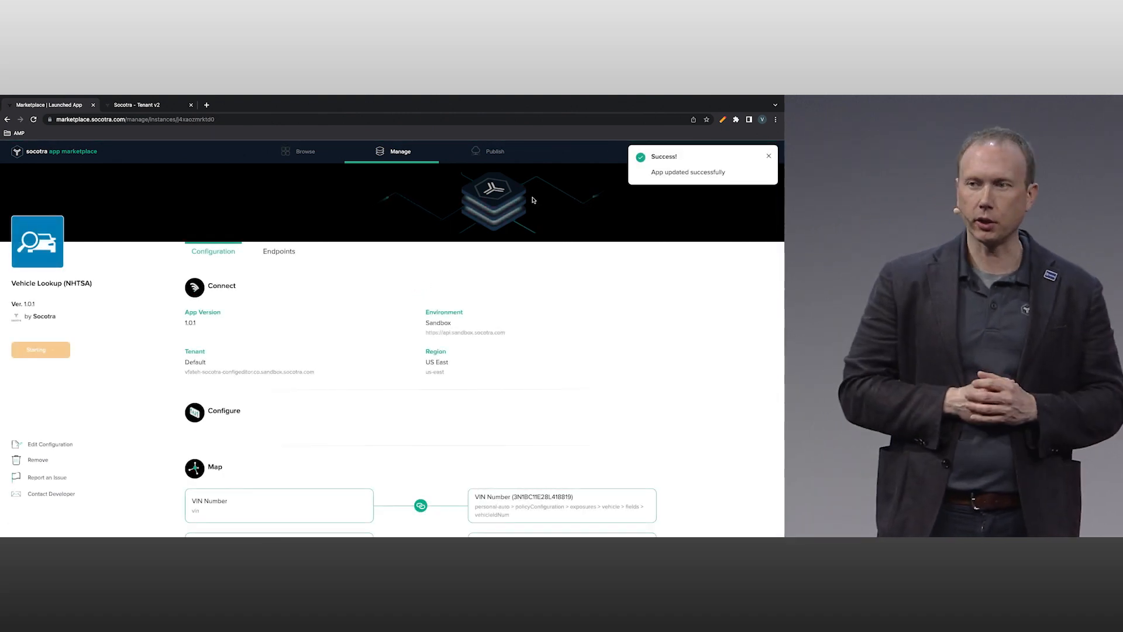
Rerun autofill on the quote to fill HONDA Accord 2007 engine, fuel and airbag details
click(140, 105)
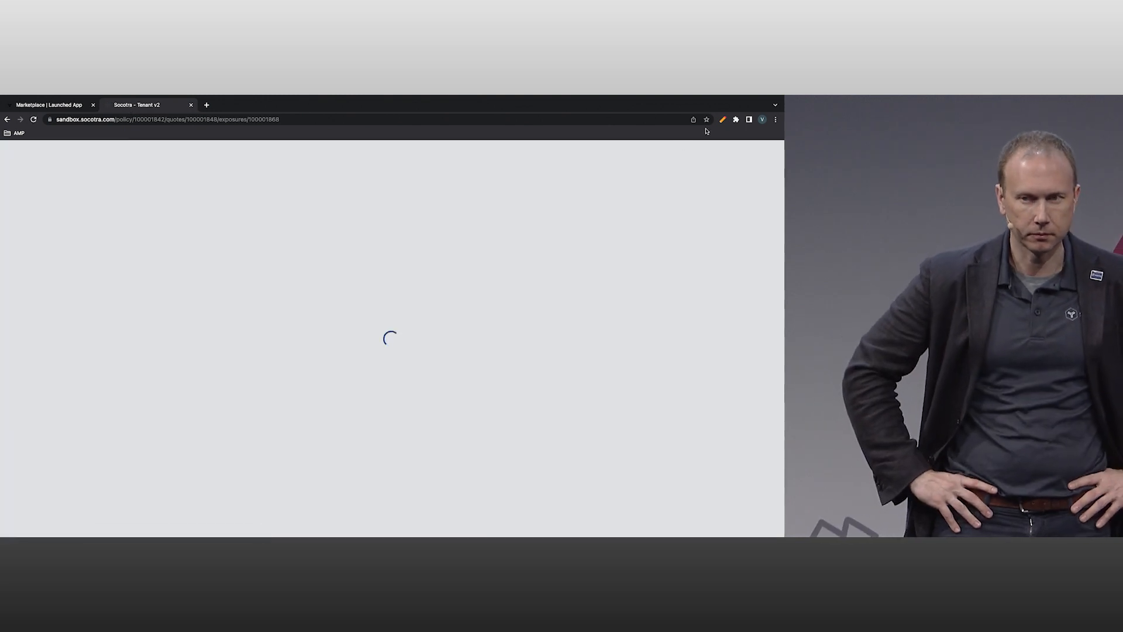
click(723, 120)
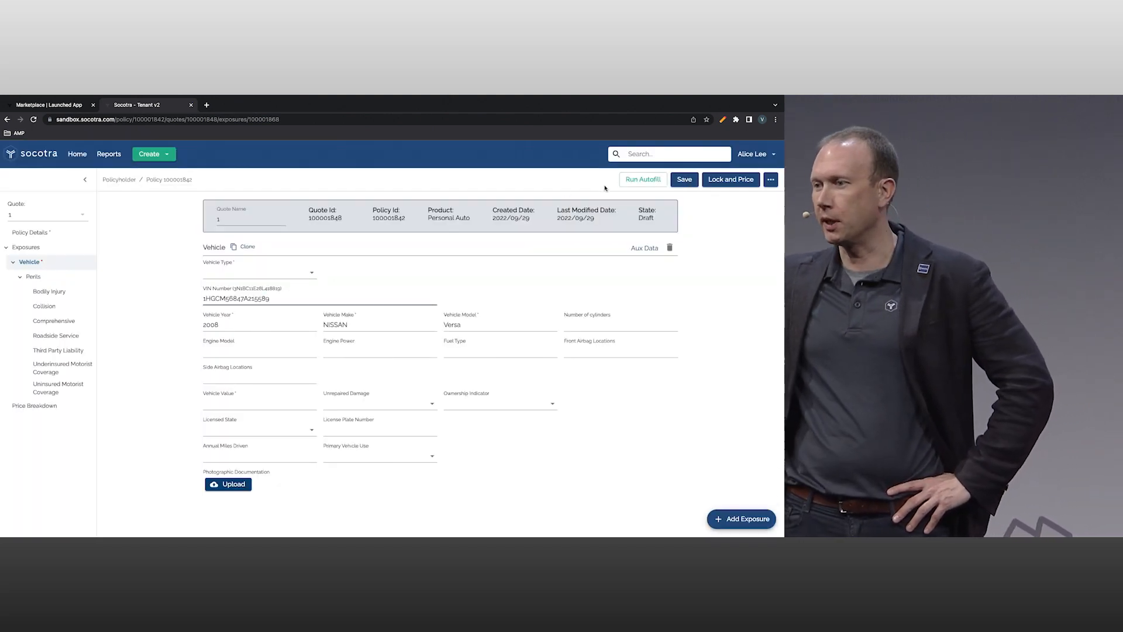
click(641, 179)
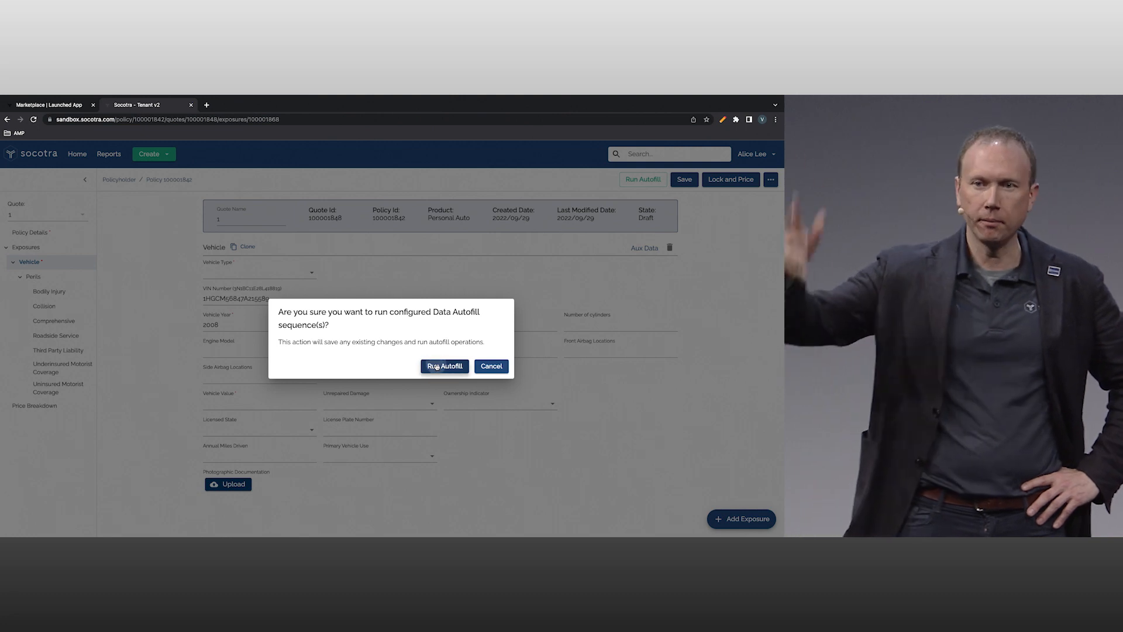
click(443, 366)
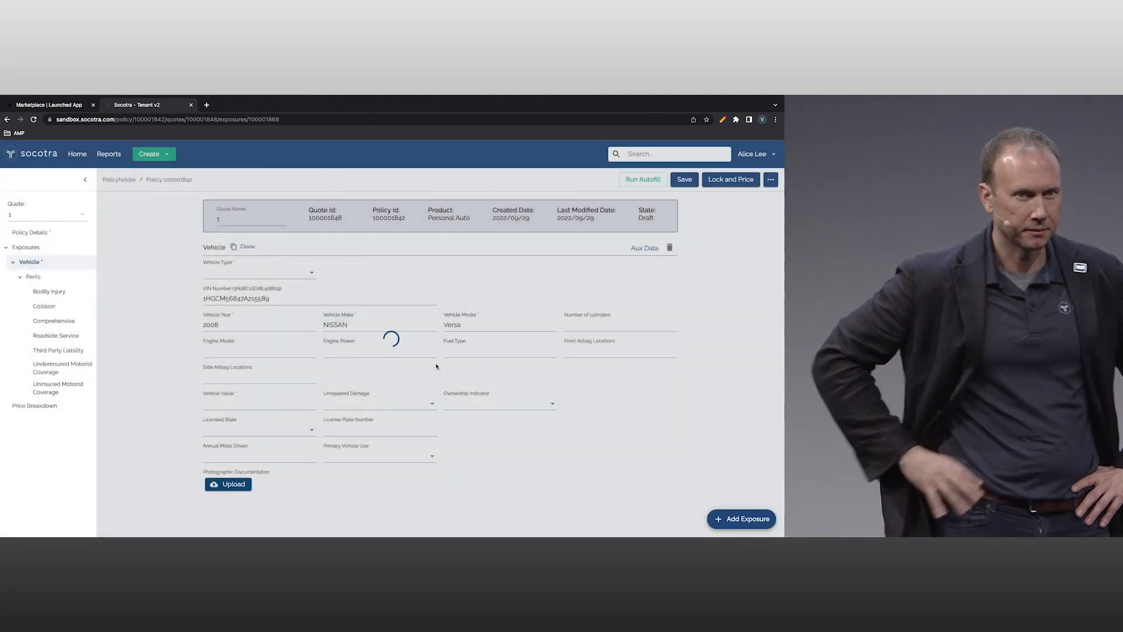
click(641, 179)
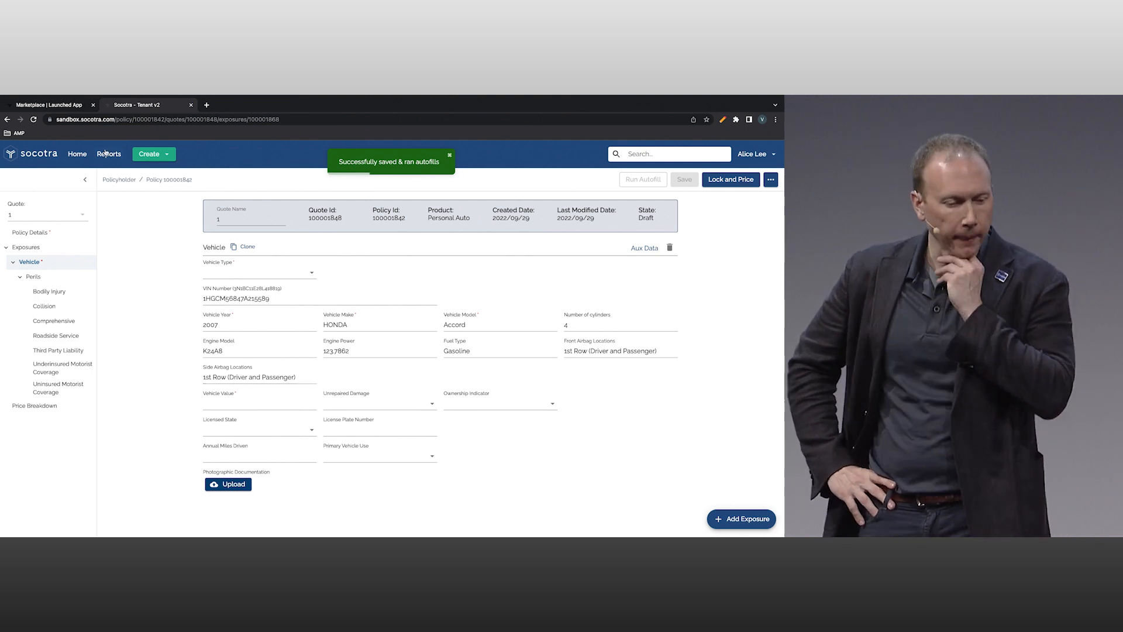
click(49, 105)
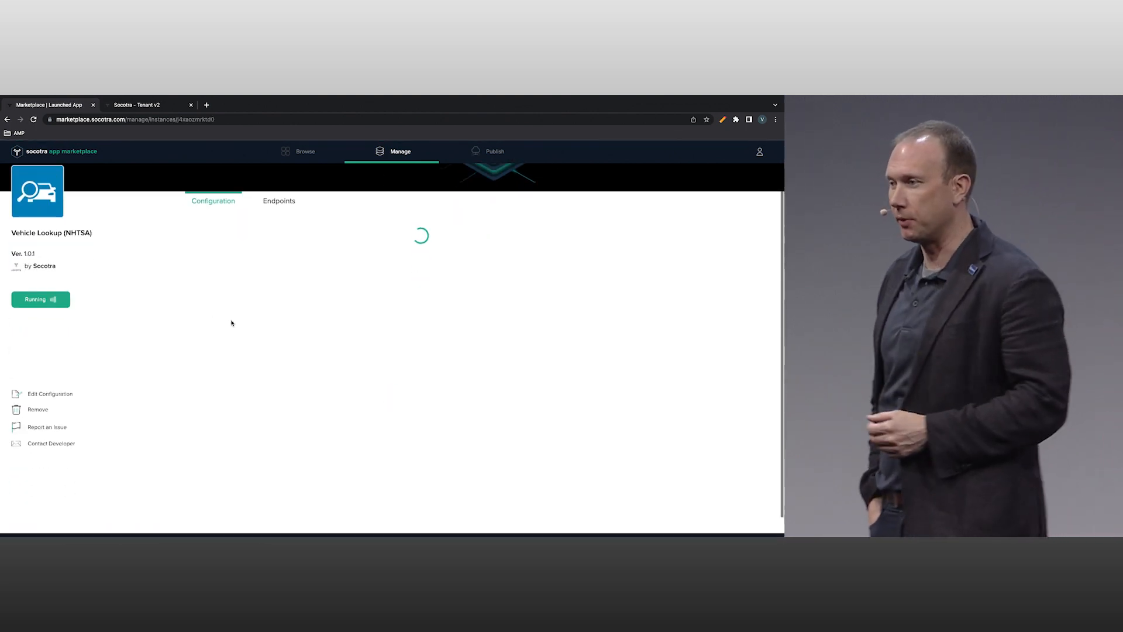
Edit Vehicle Lookup's configuration, resaving Connect and Configure and scrolling the field mappings
click(49, 393)
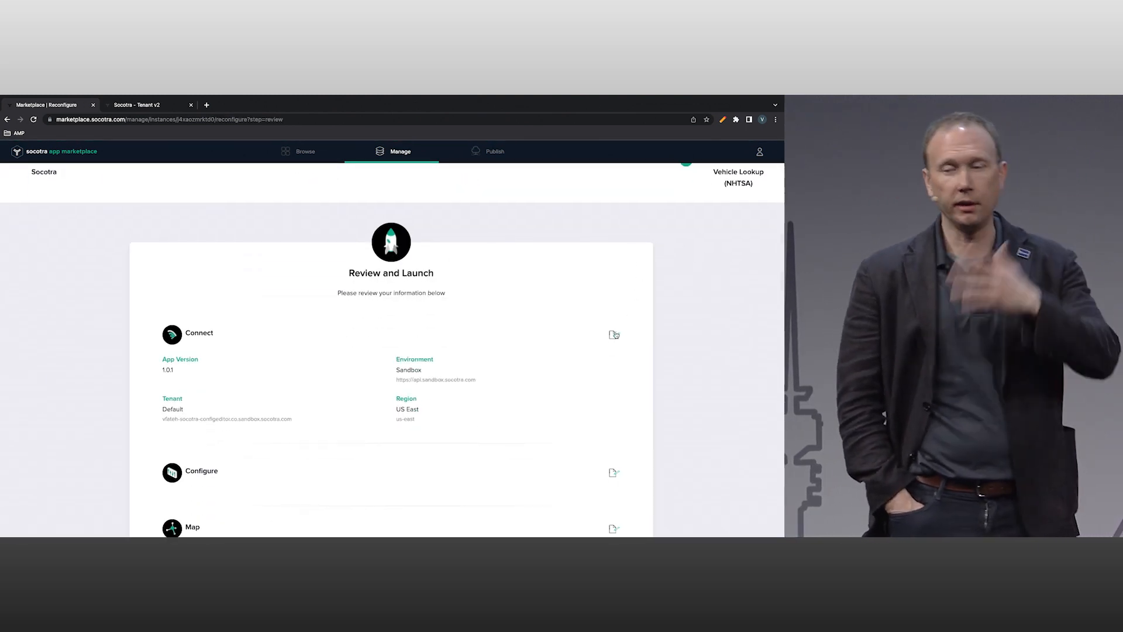
click(613, 334)
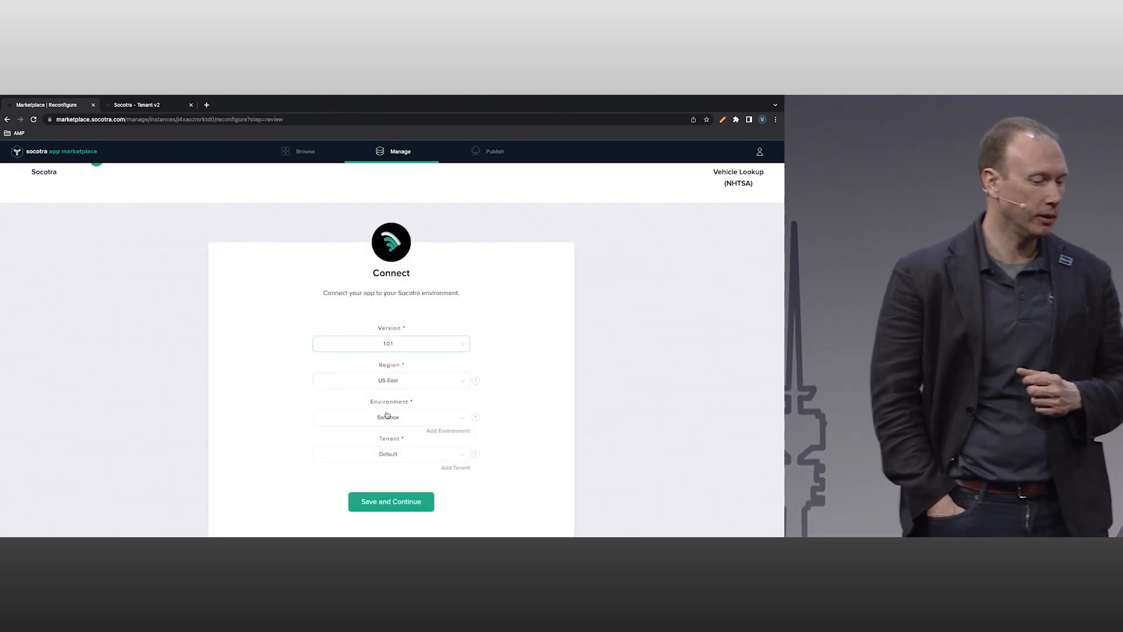
click(390, 381)
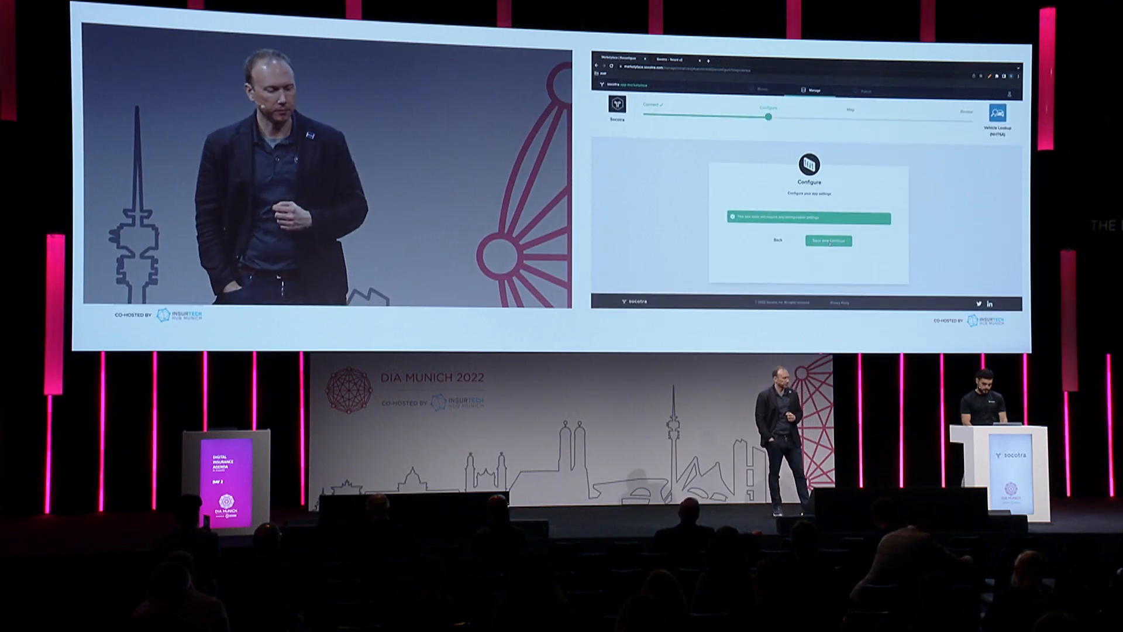
click(828, 241)
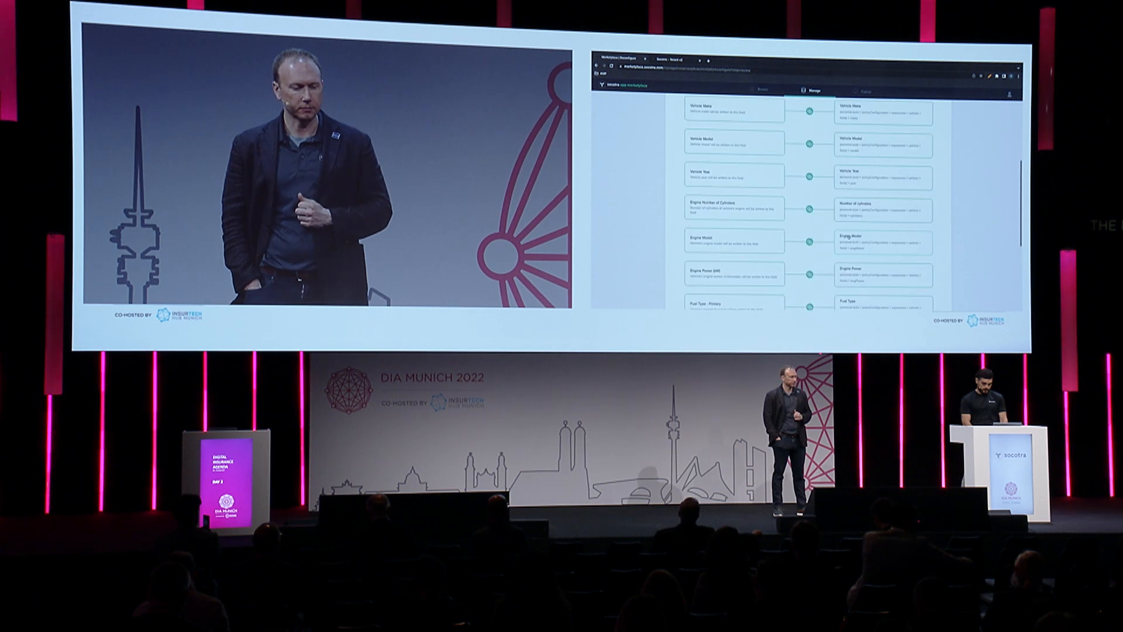
scroll(down, 3)
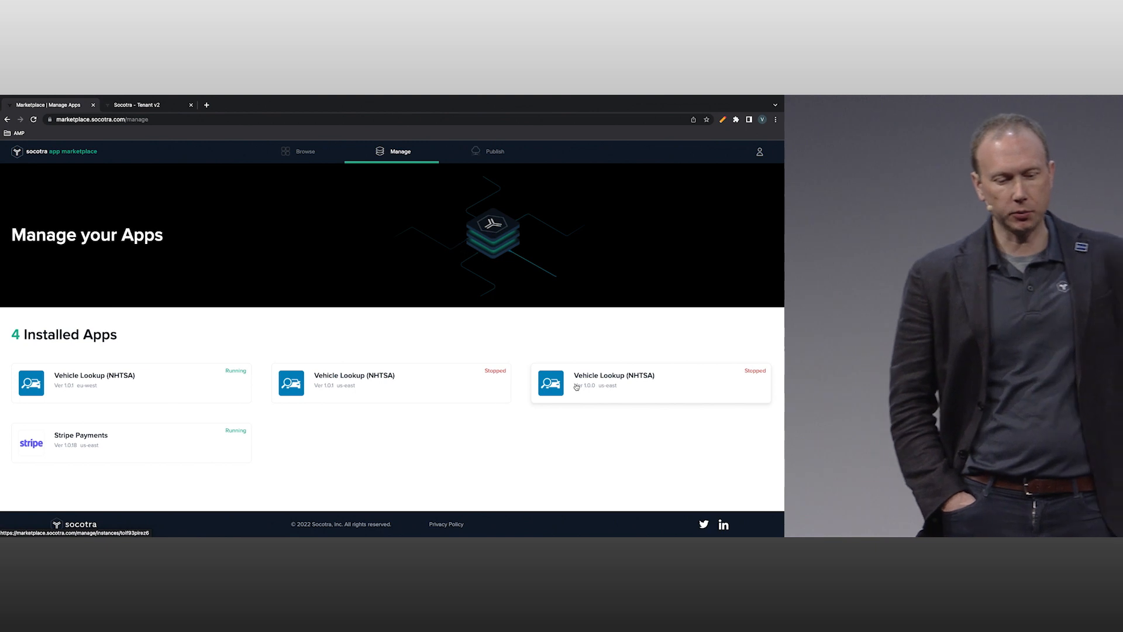
mouse_move(529, 340)
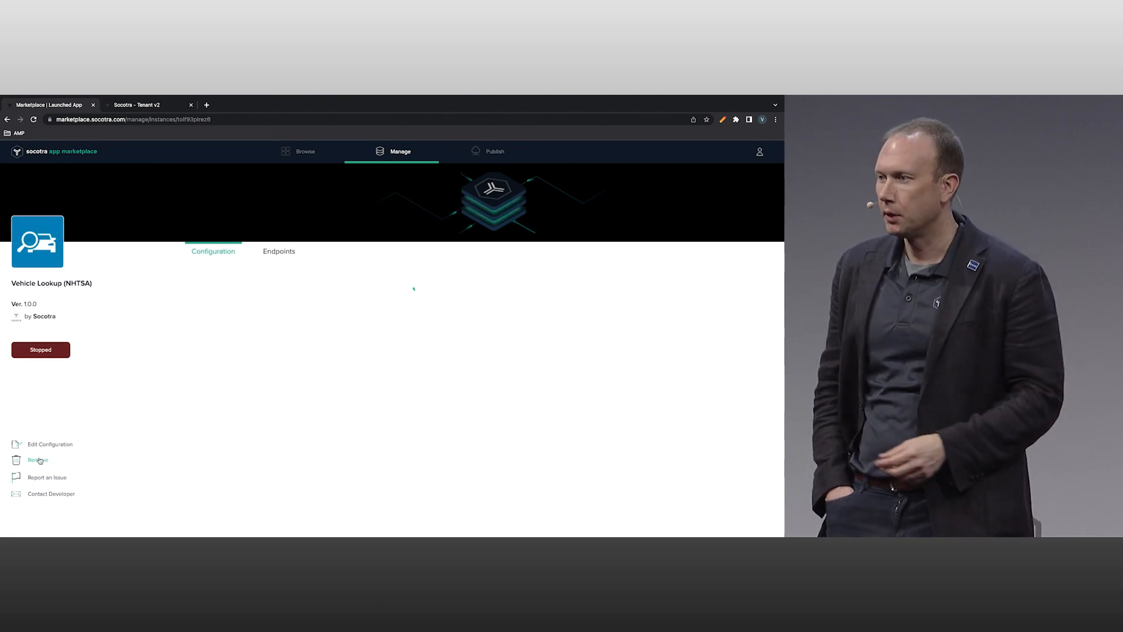
Remove the two stopped Vehicle Lookup instances, including version 1.0.0, confirming each removal
click(36, 460)
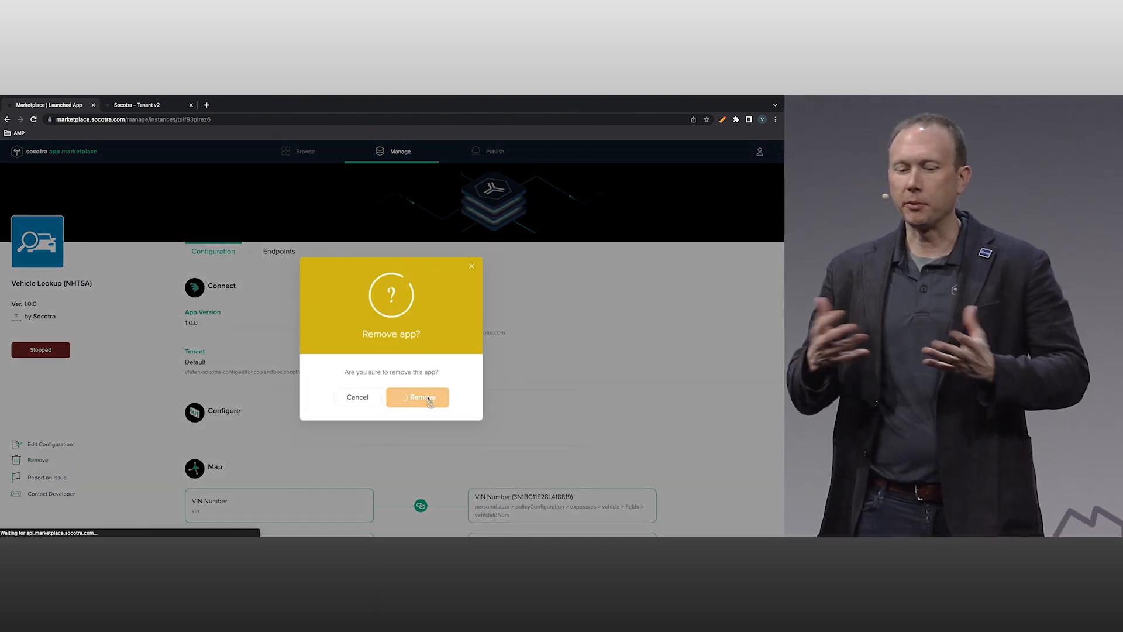
click(417, 396)
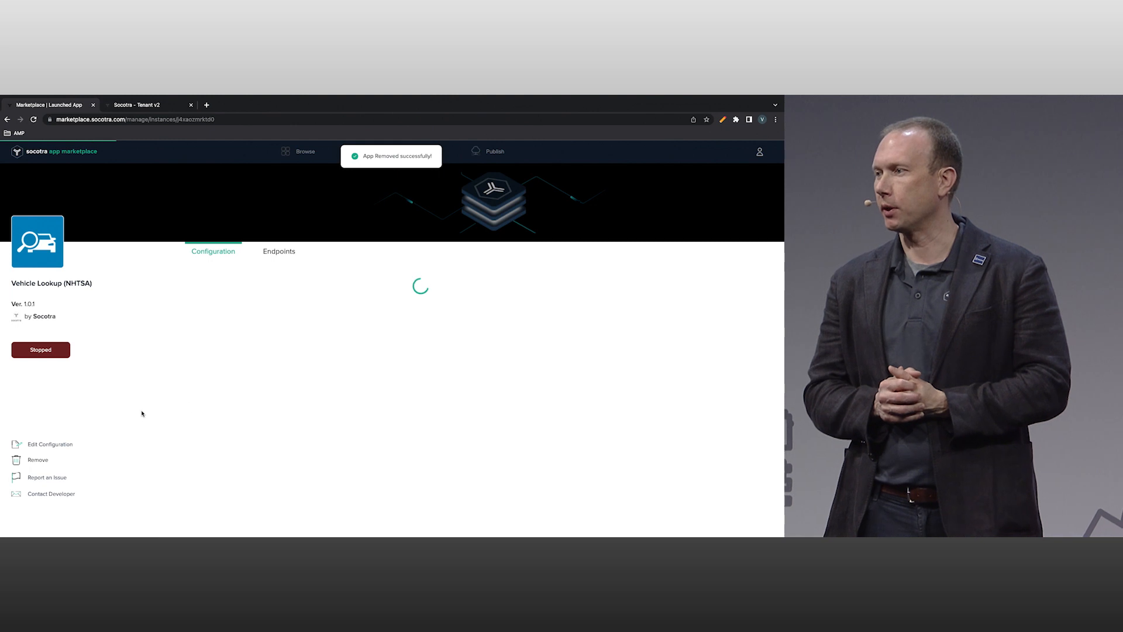
click(36, 459)
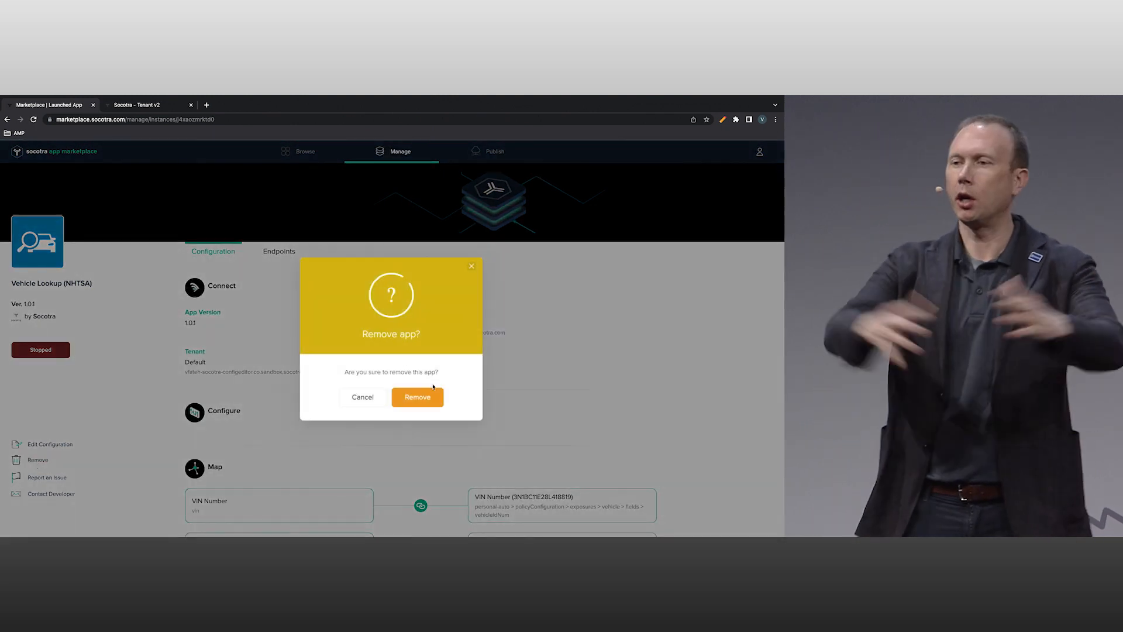
click(416, 397)
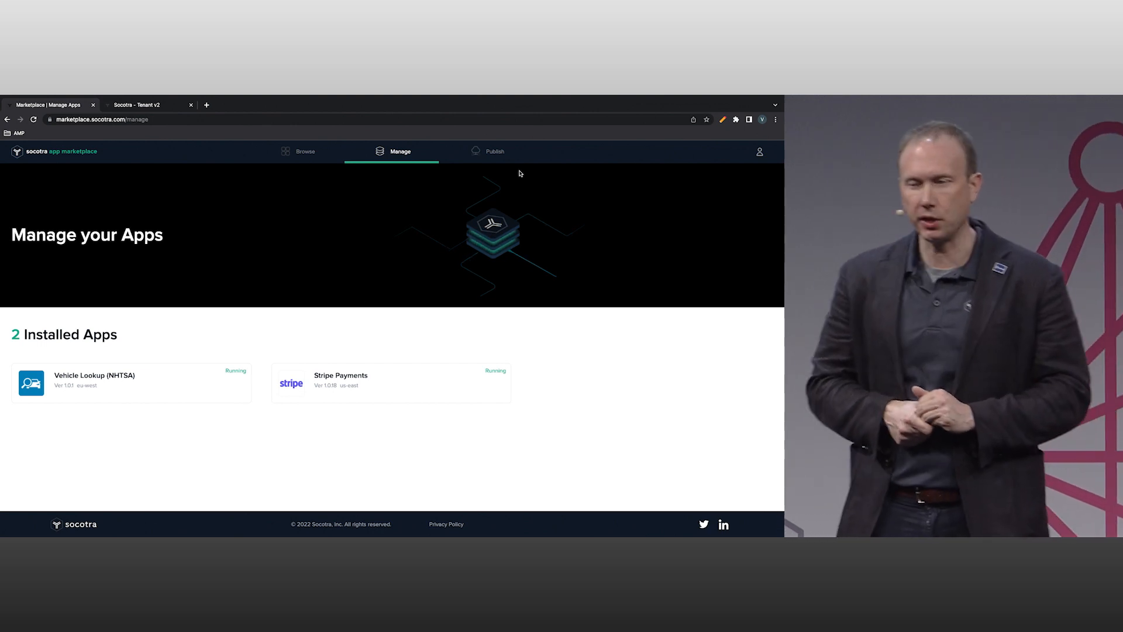
Start a new app listing with the App Logo icon and title text 'App' and 'dia'
click(494, 151)
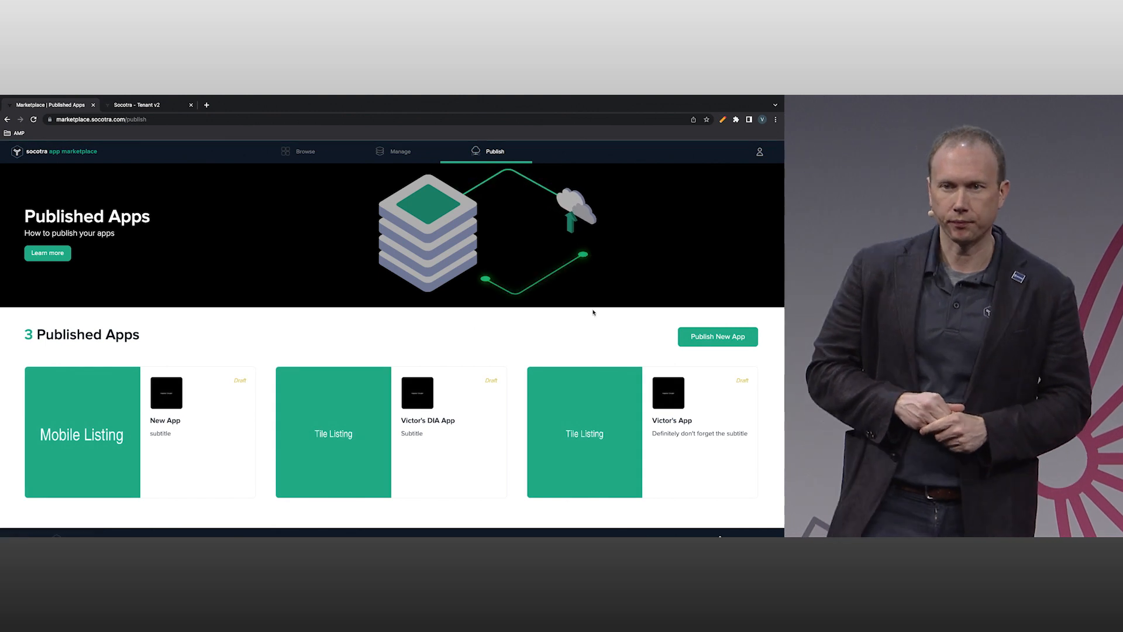
click(716, 337)
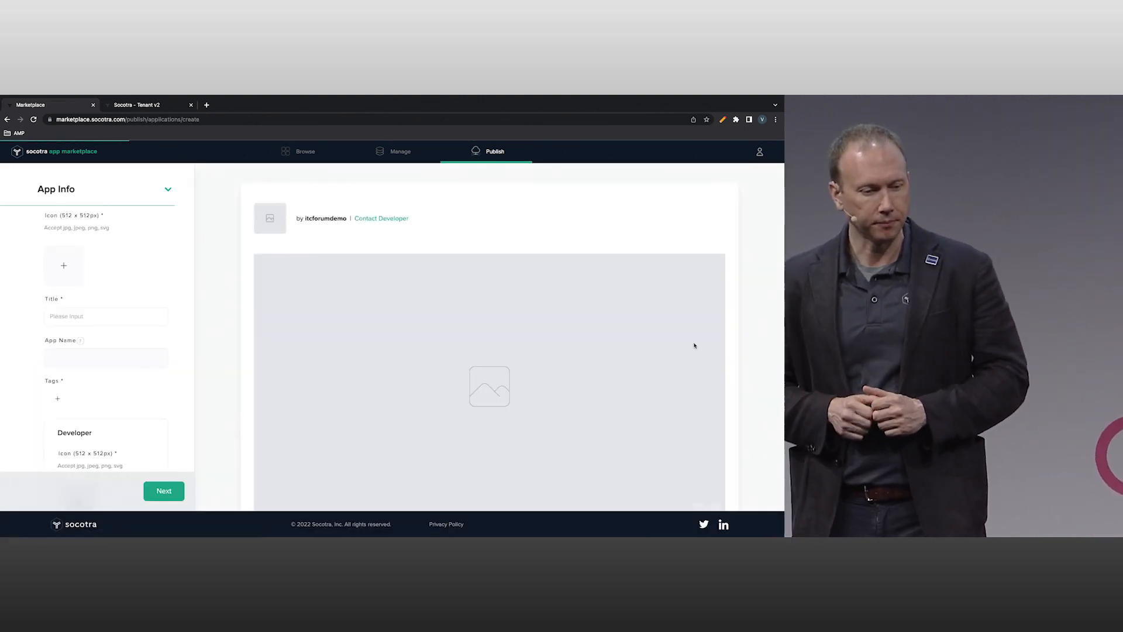
click(105, 316)
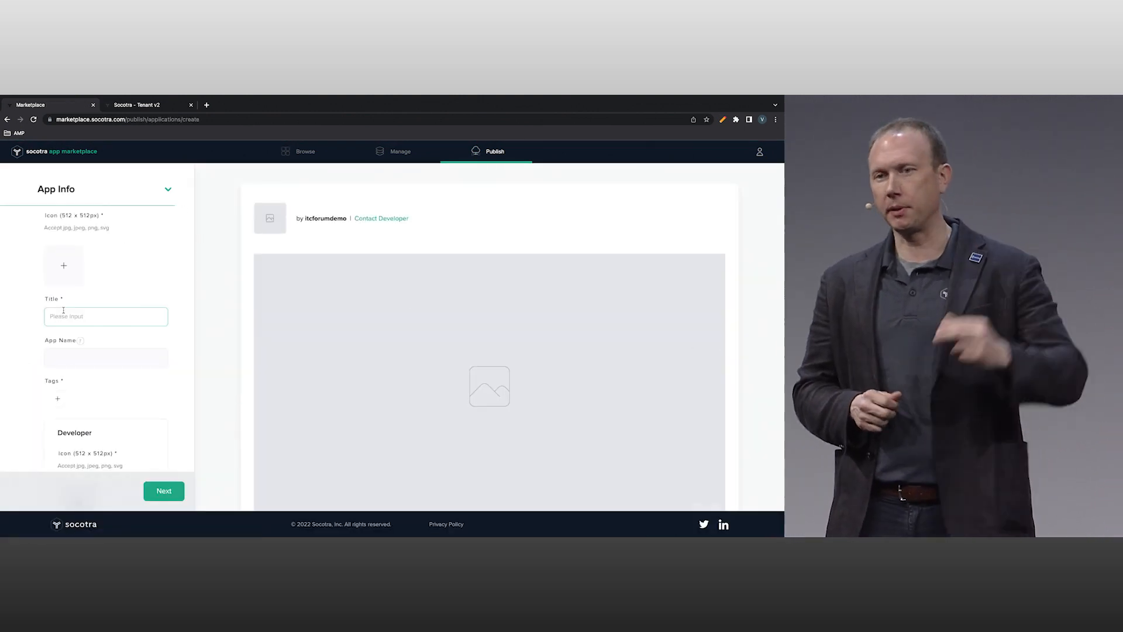
click(63, 265)
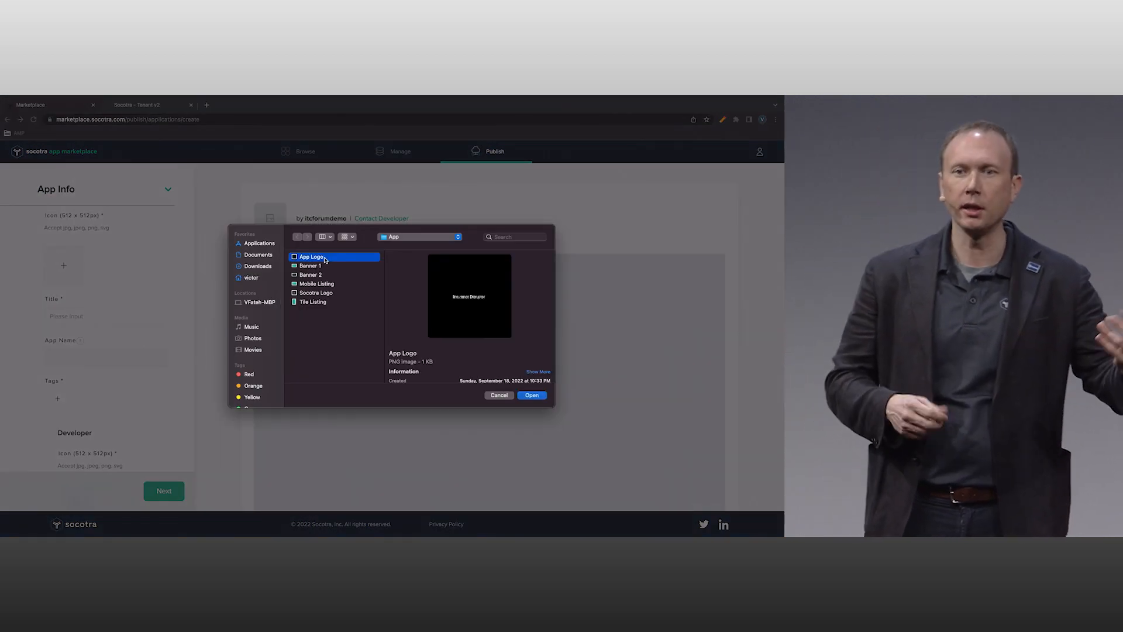
click(530, 395)
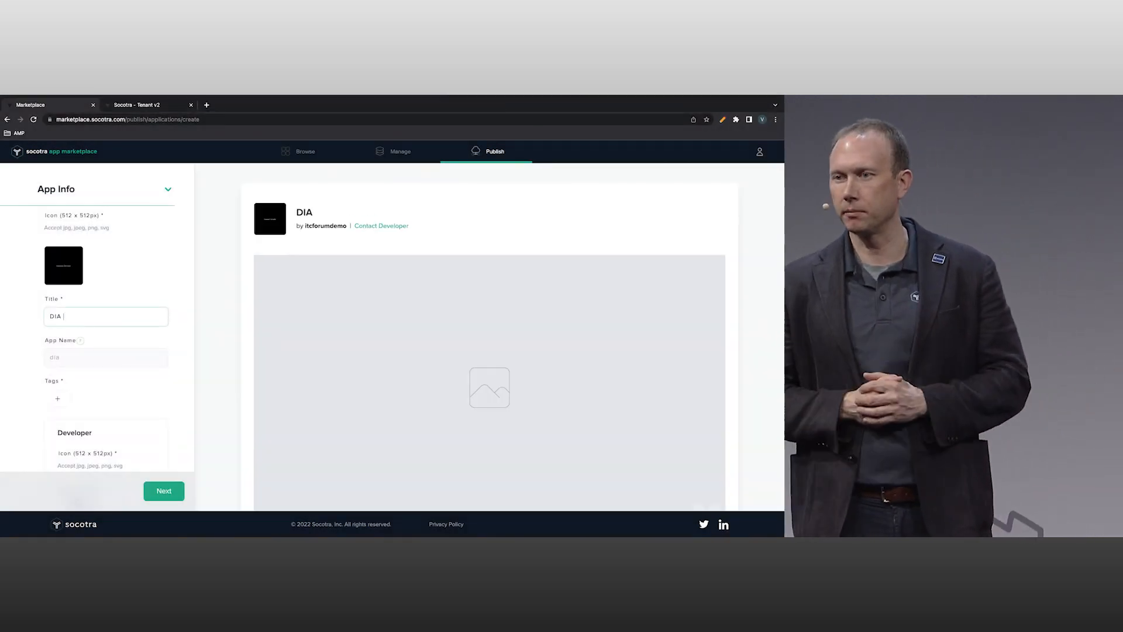
text(App)
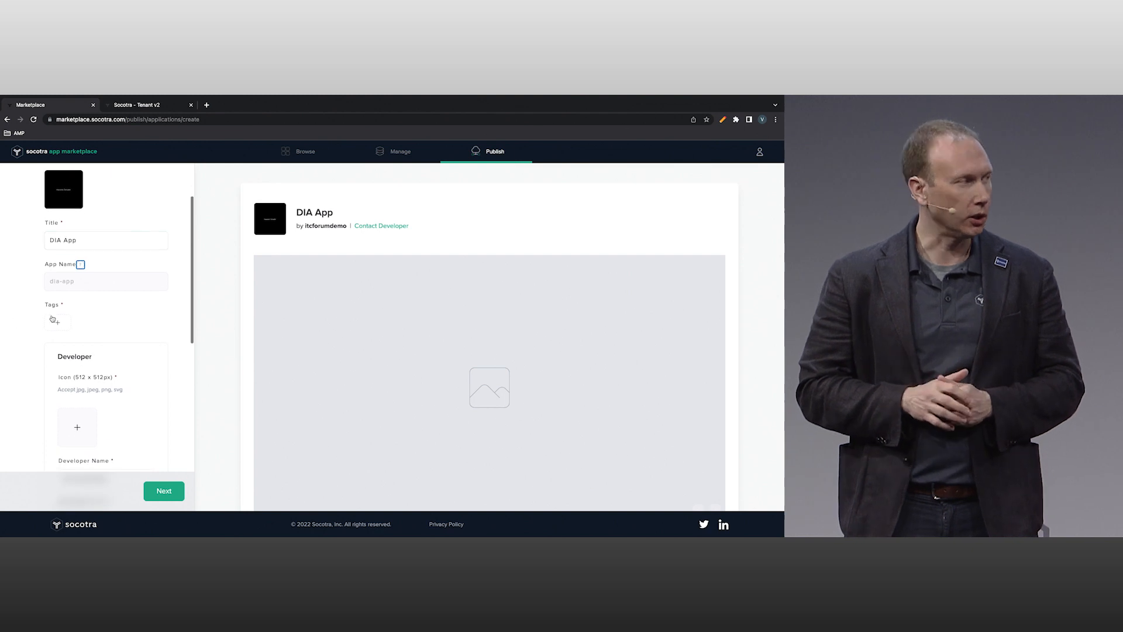
text(dia)
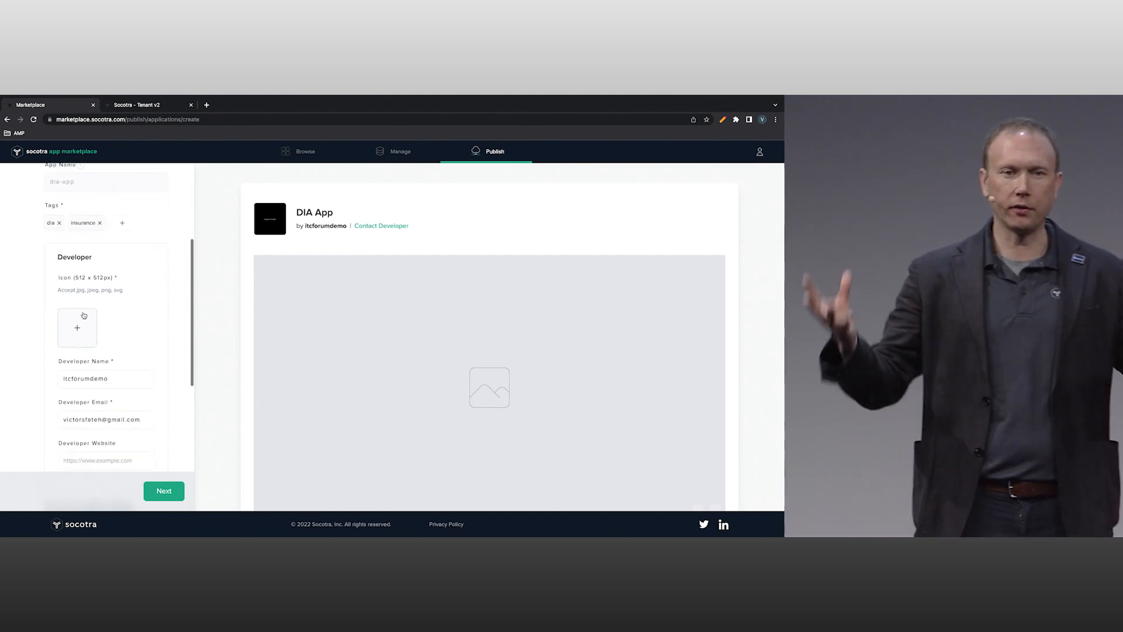
Add the Socotra Logo developer icon and Banner 1 and 2 screenshots, then edit requirements
click(77, 328)
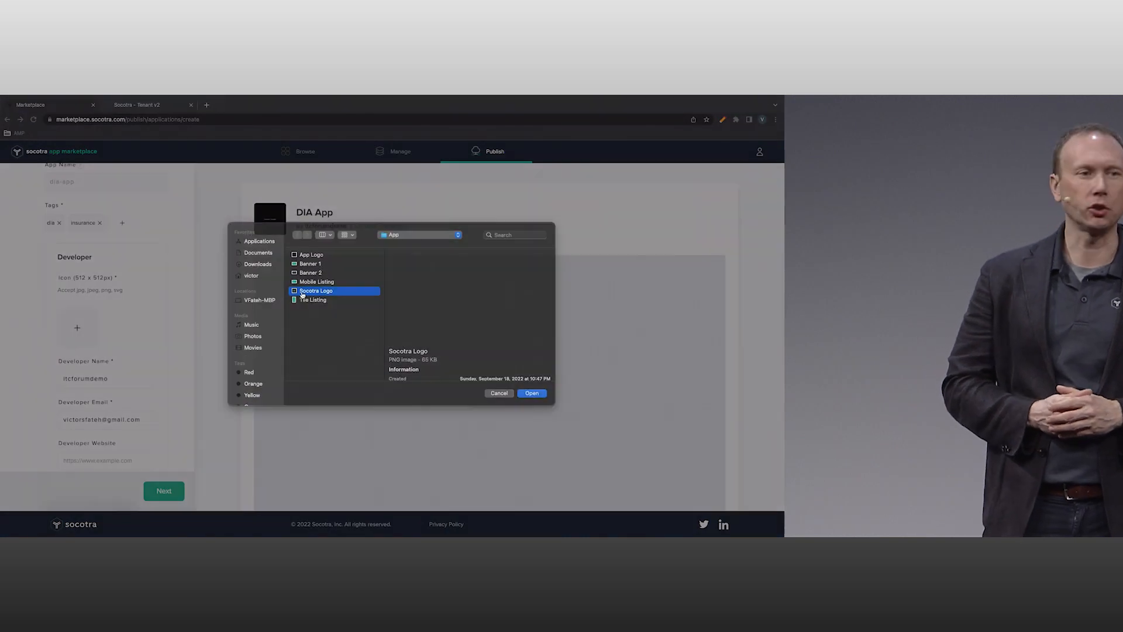
click(530, 392)
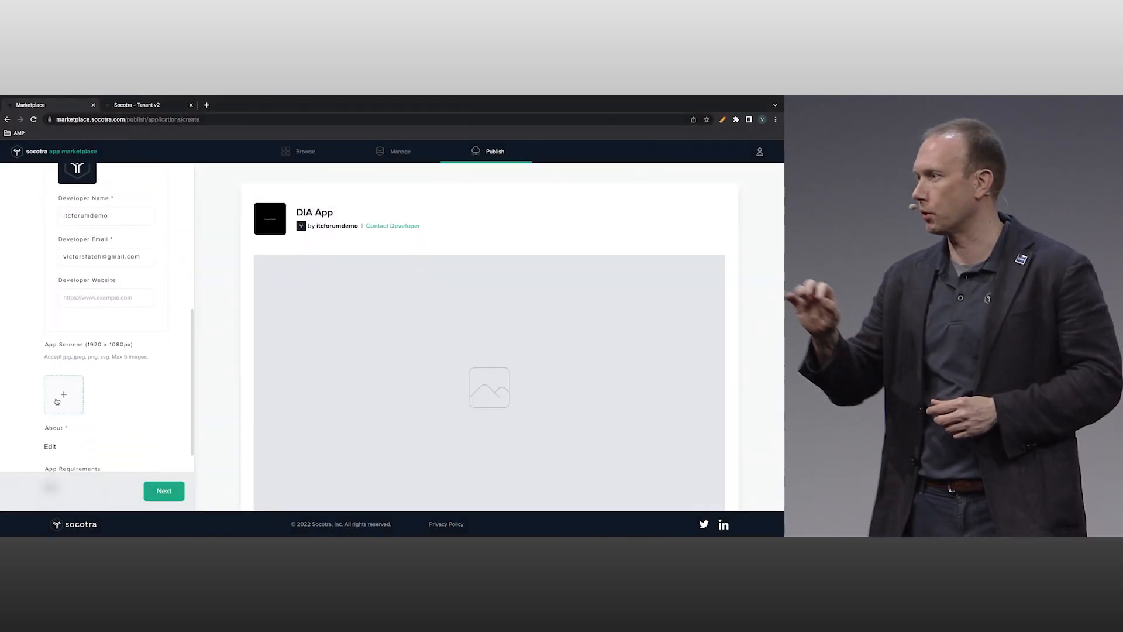
click(63, 393)
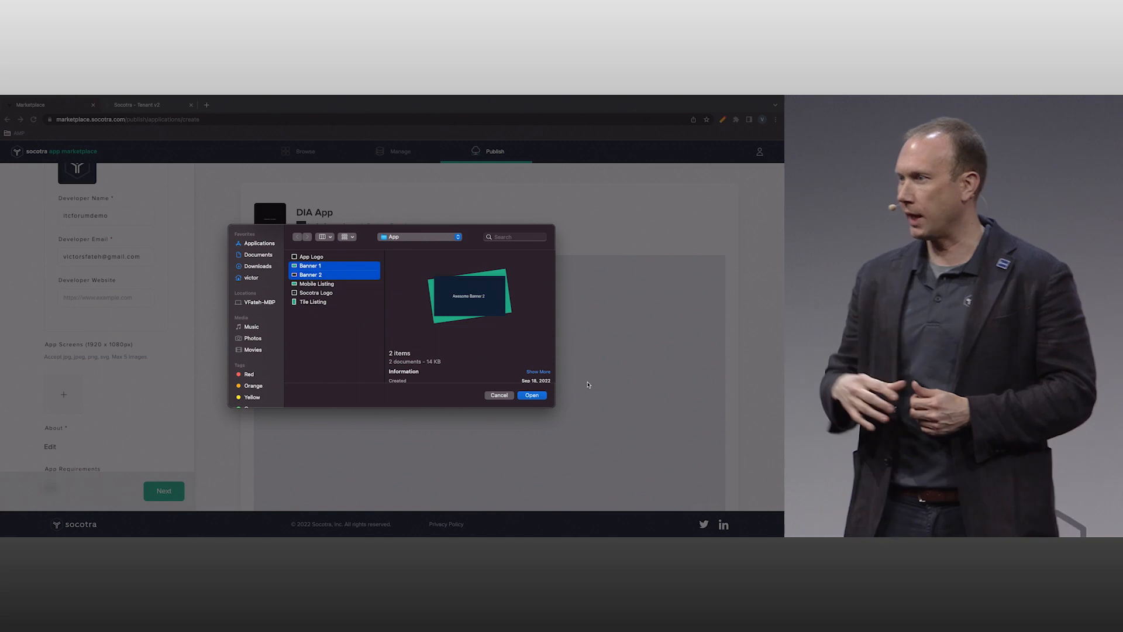
click(530, 394)
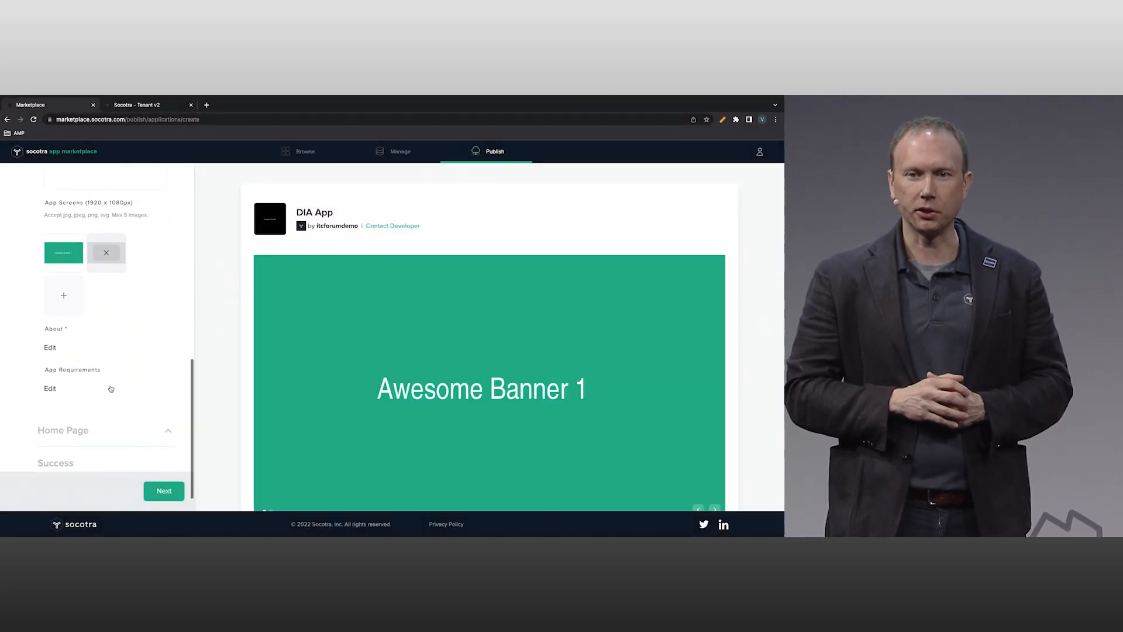
click(51, 347)
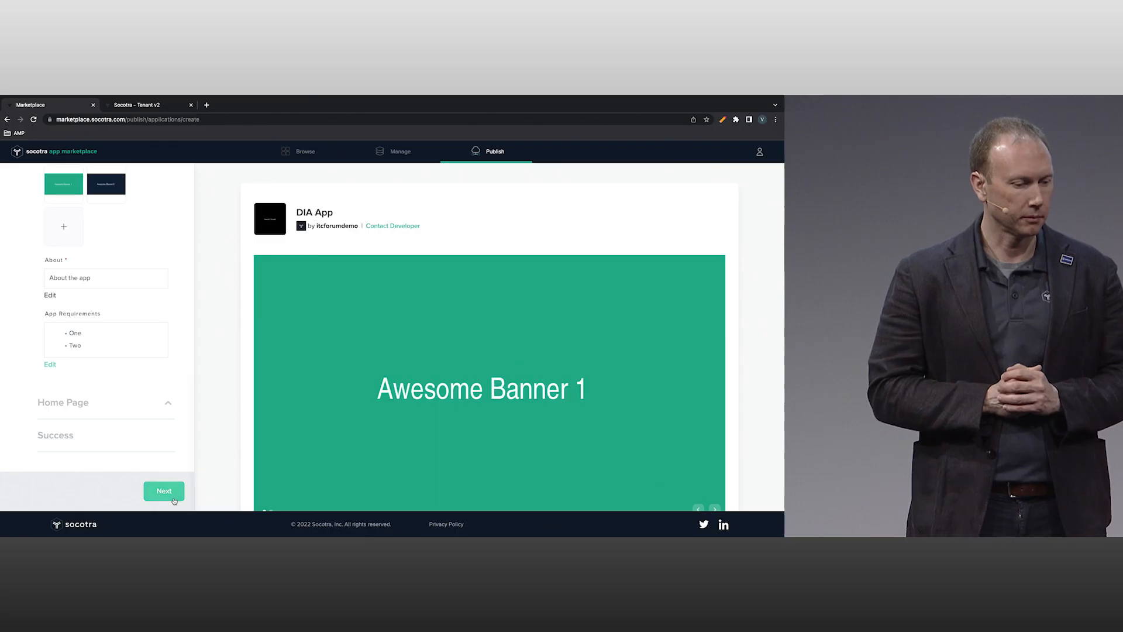
Enter the tile subtitle, add the Mobile Listing featured image, and publish the listing
click(164, 491)
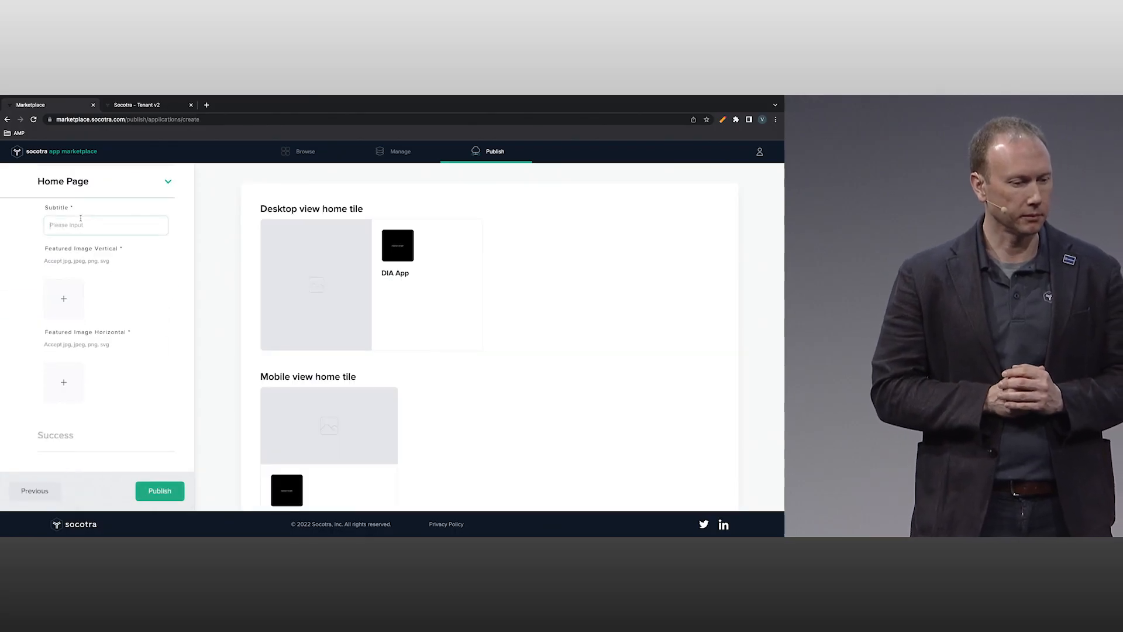
text(Subtitle)
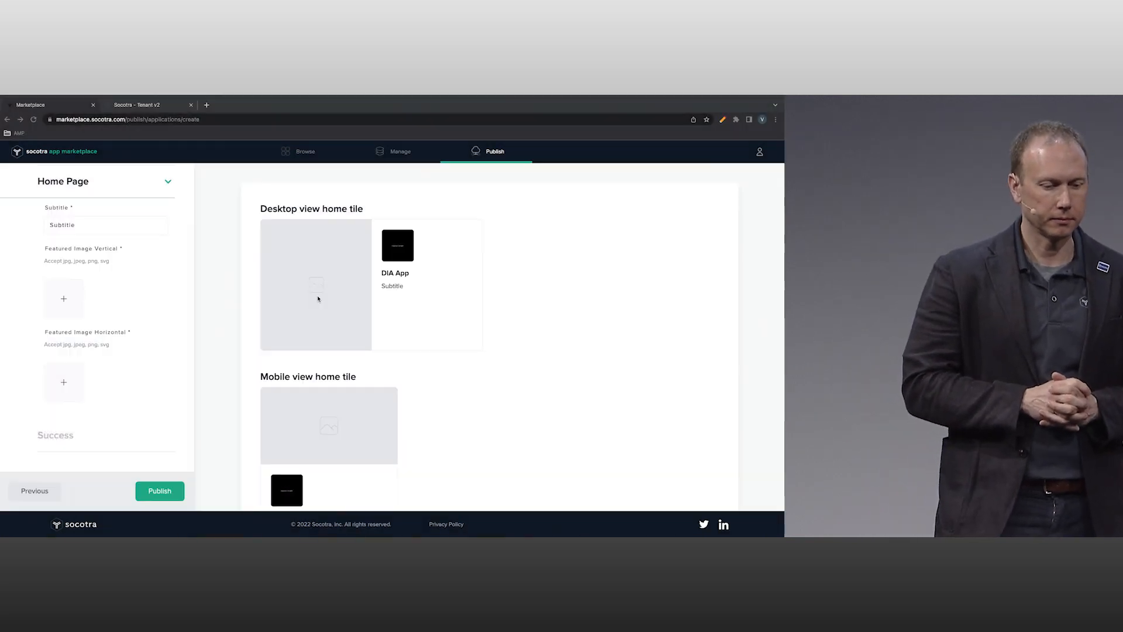
click(64, 299)
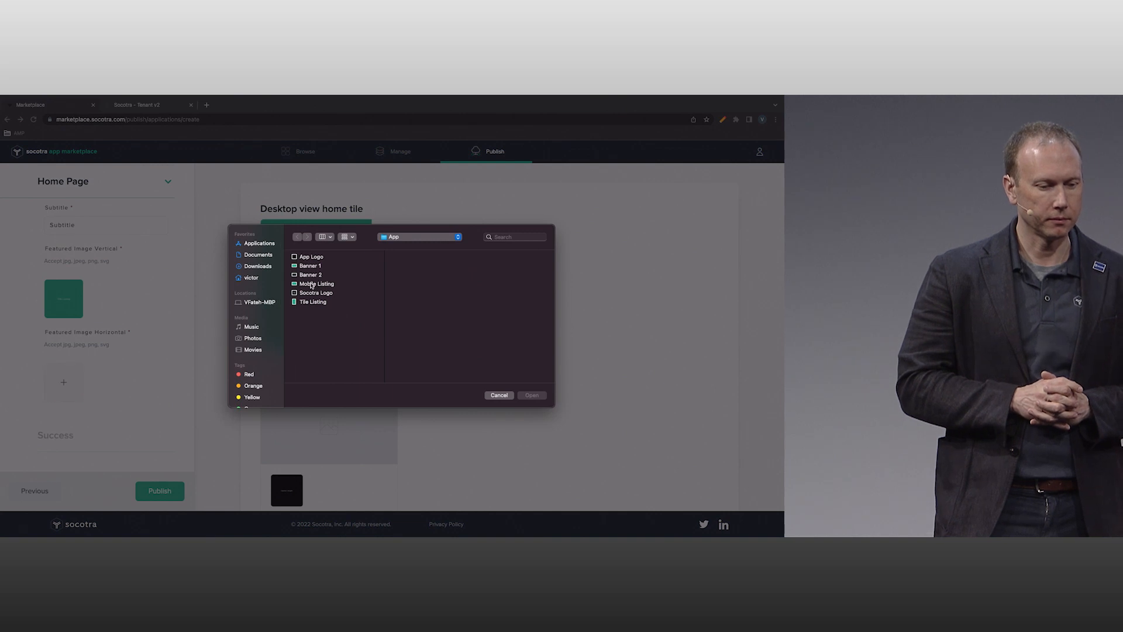
click(531, 394)
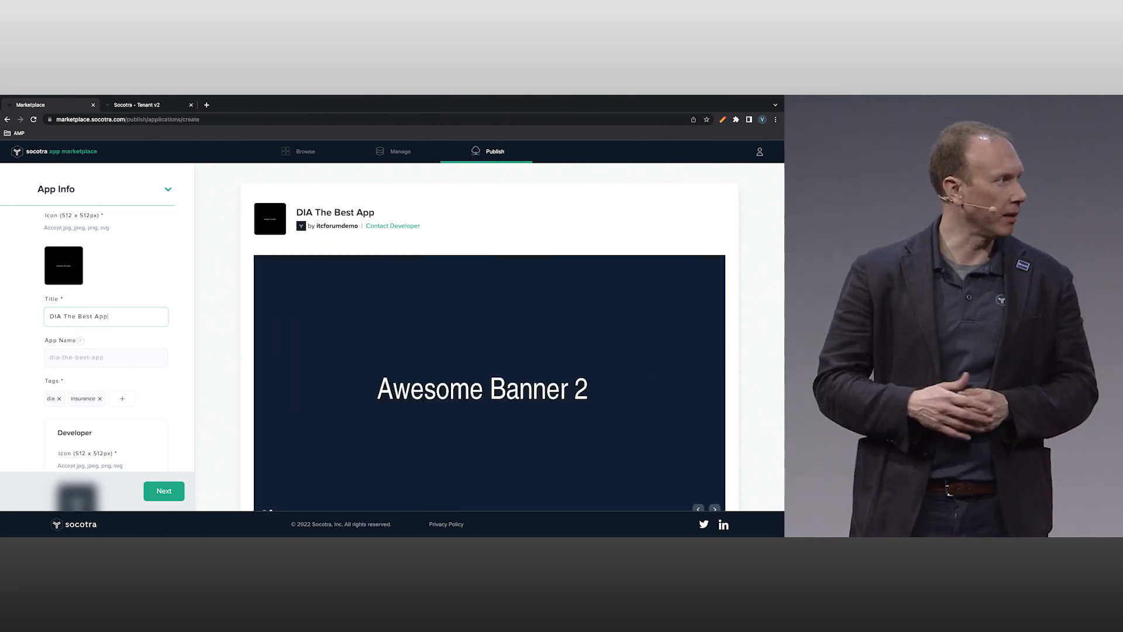
click(160, 490)
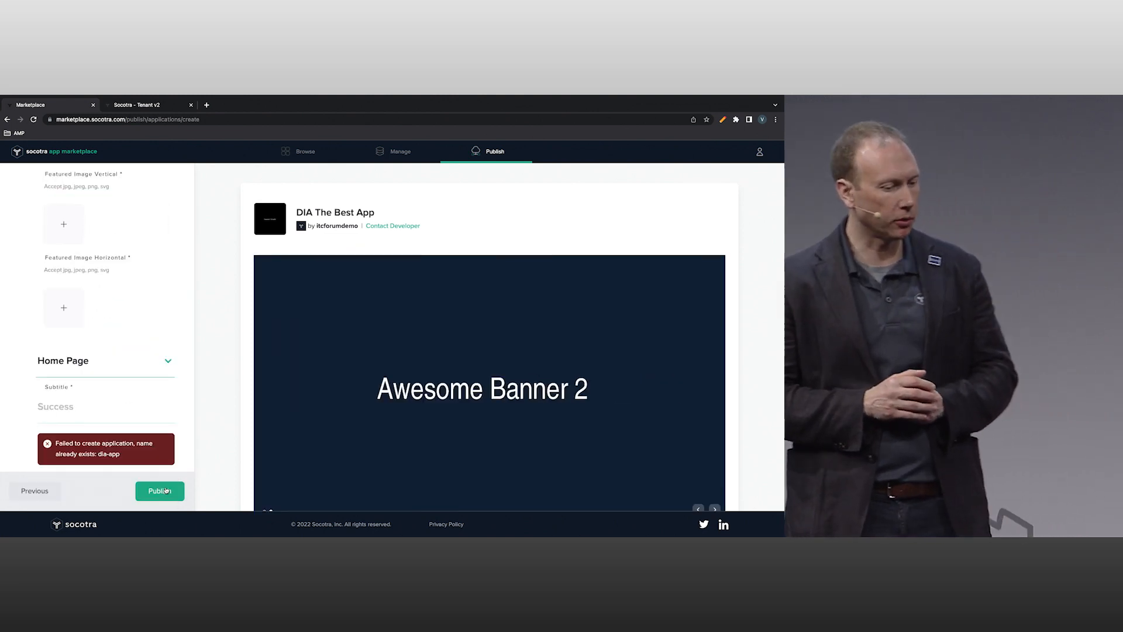
click(160, 491)
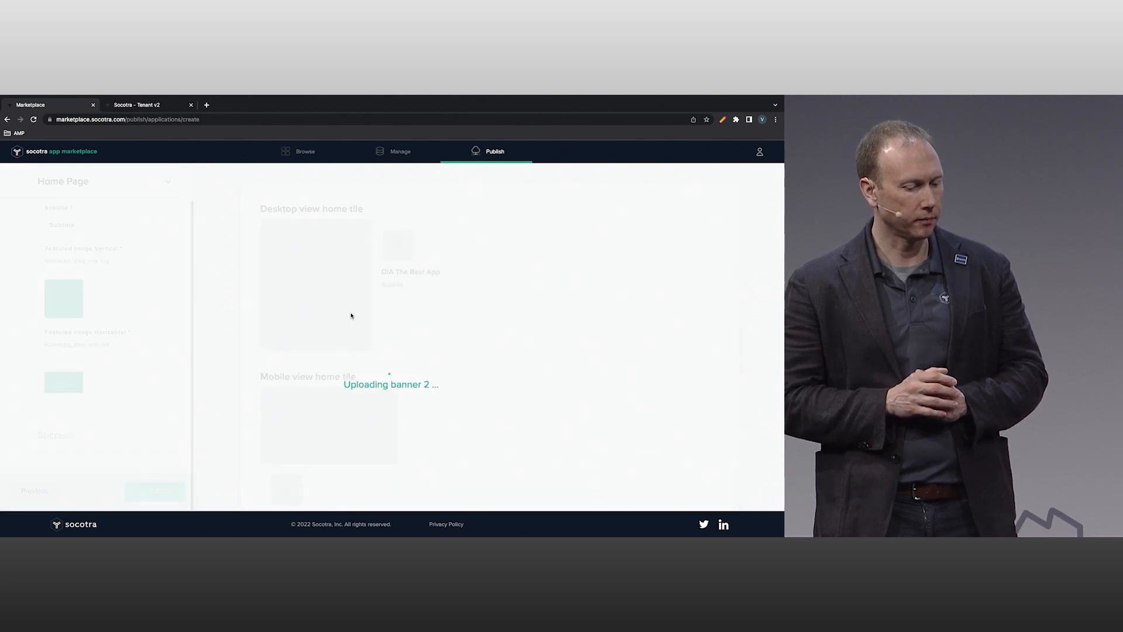